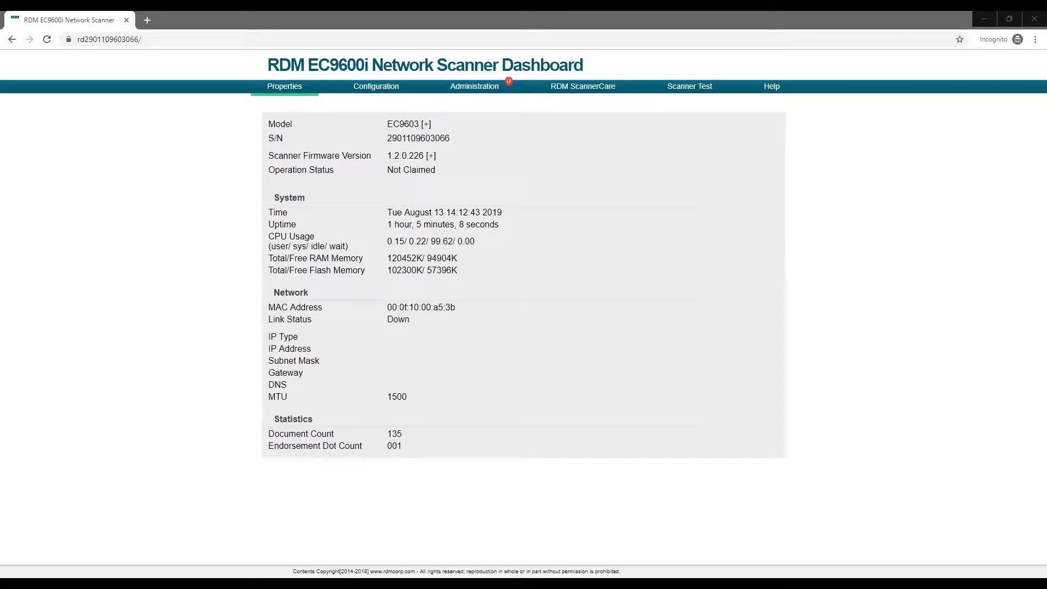
{"action": "type", "text": "https://rd"}
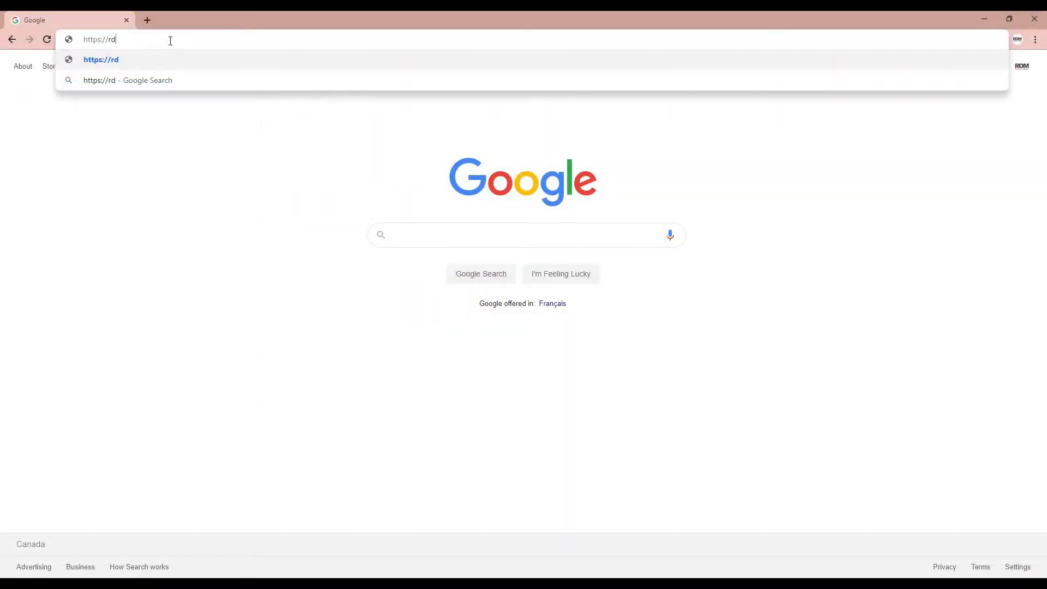
{"action": "type", "text": "2"}
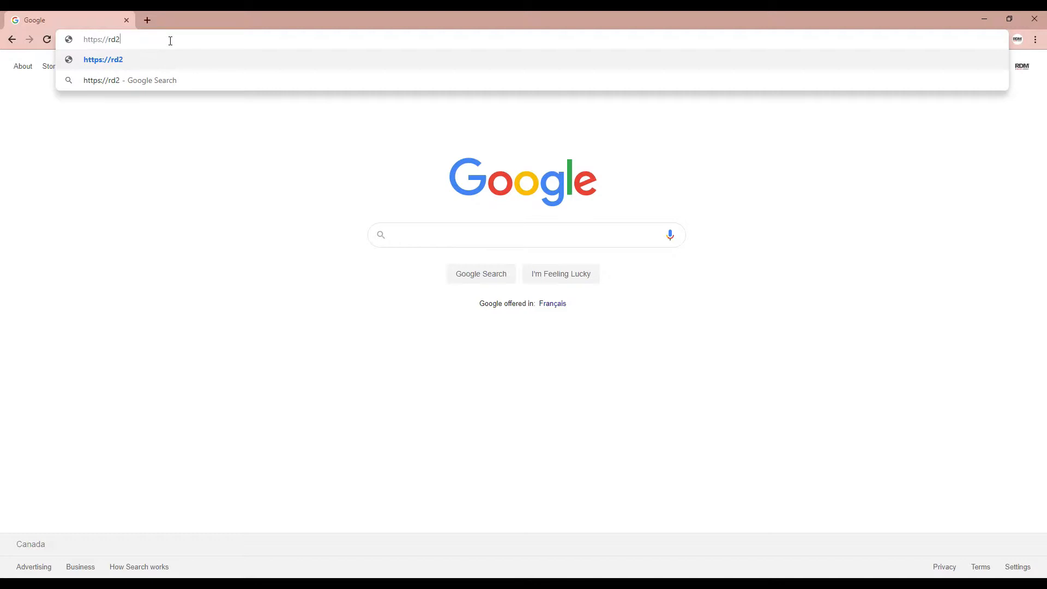
{"action": "type", "text": "90"}
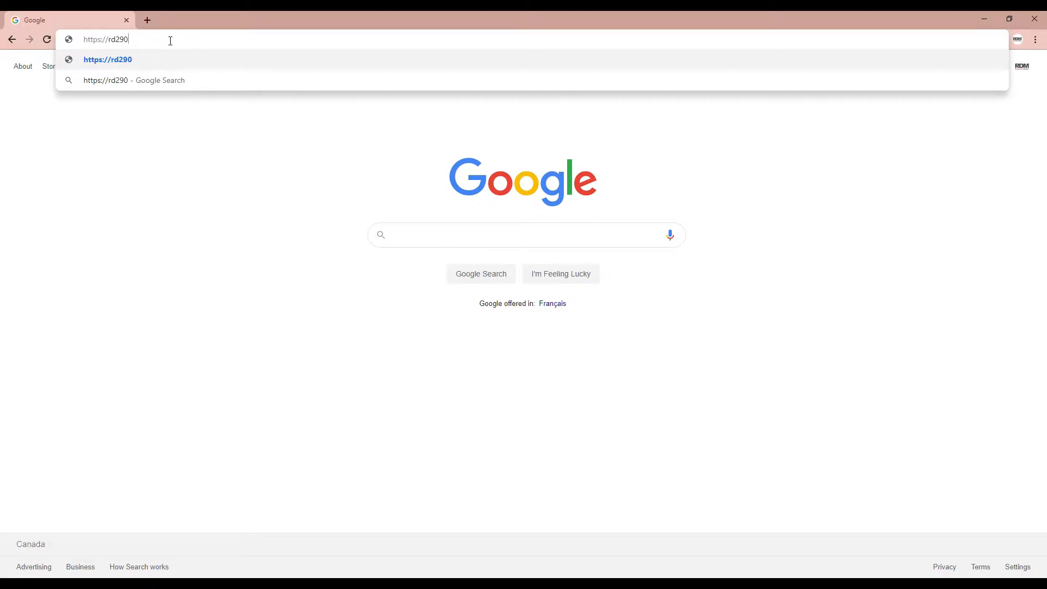
{"action": "type", "text": "110"}
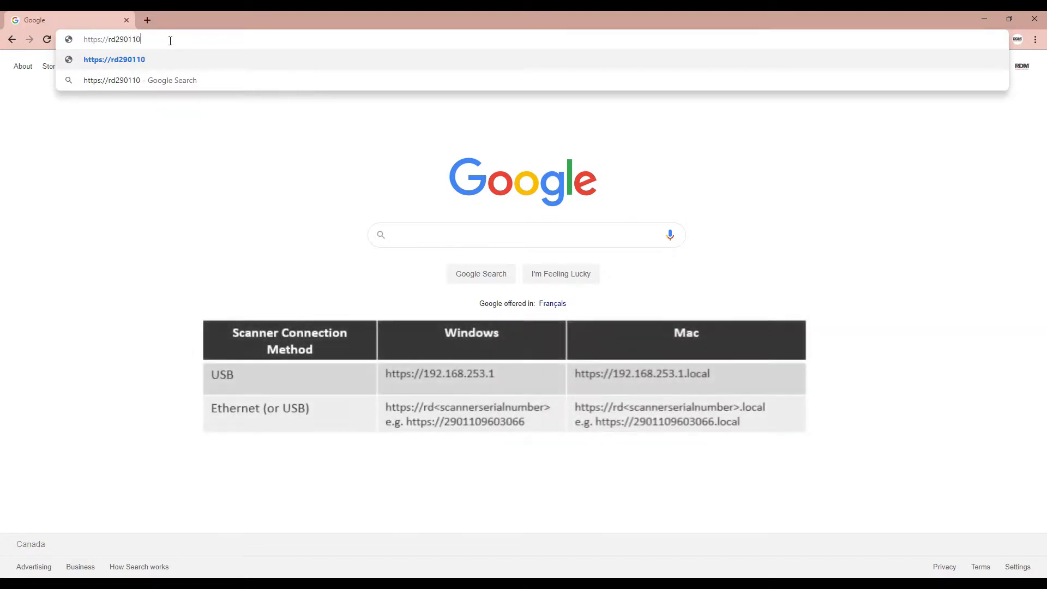
{"action": "type", "text": "9"}
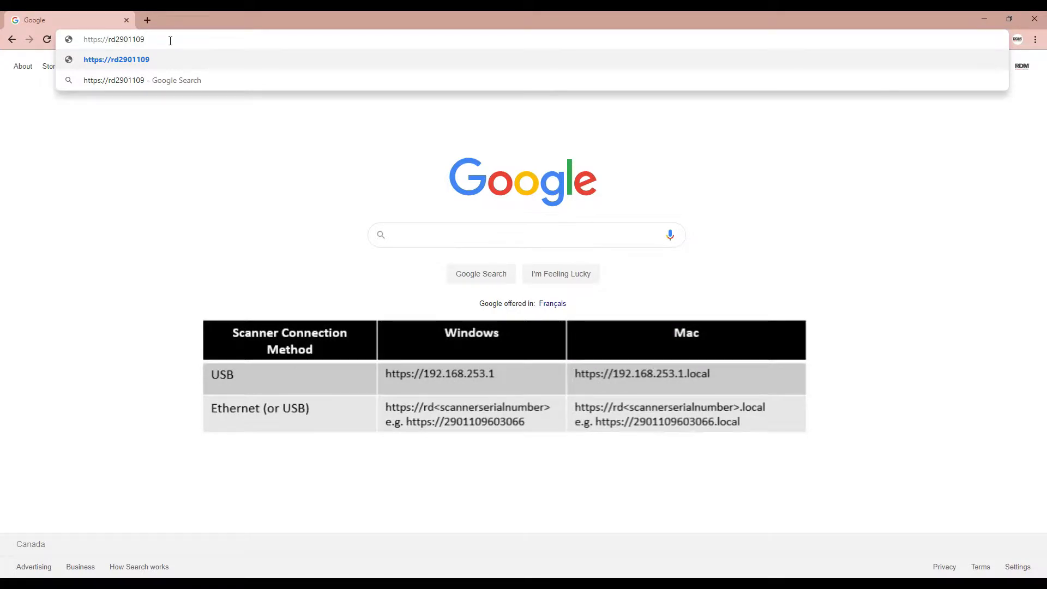
{"action": "type", "text": "60"}
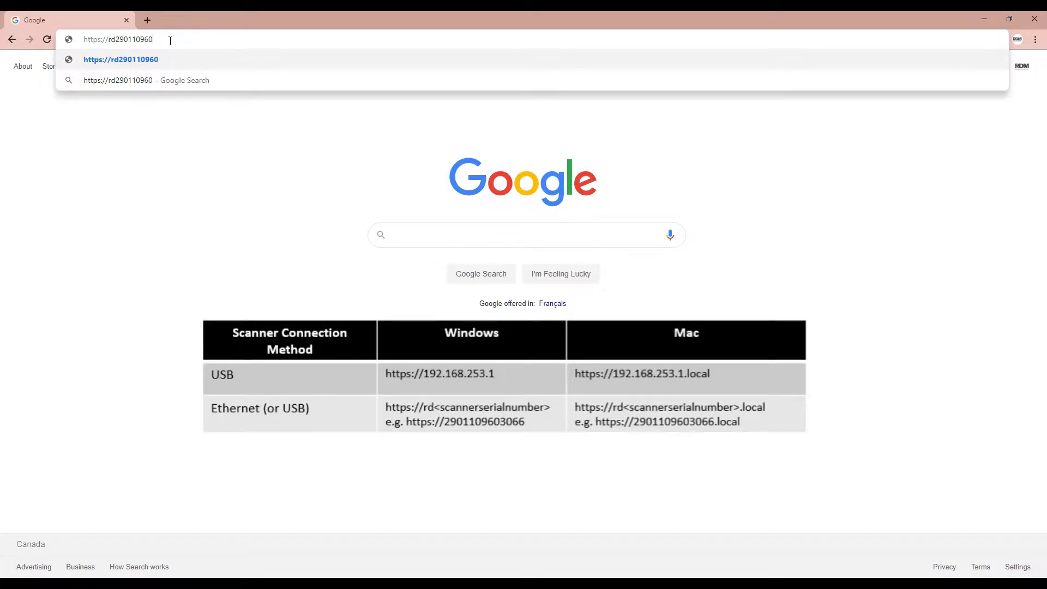
{"action": "type", "text": "3066/"}
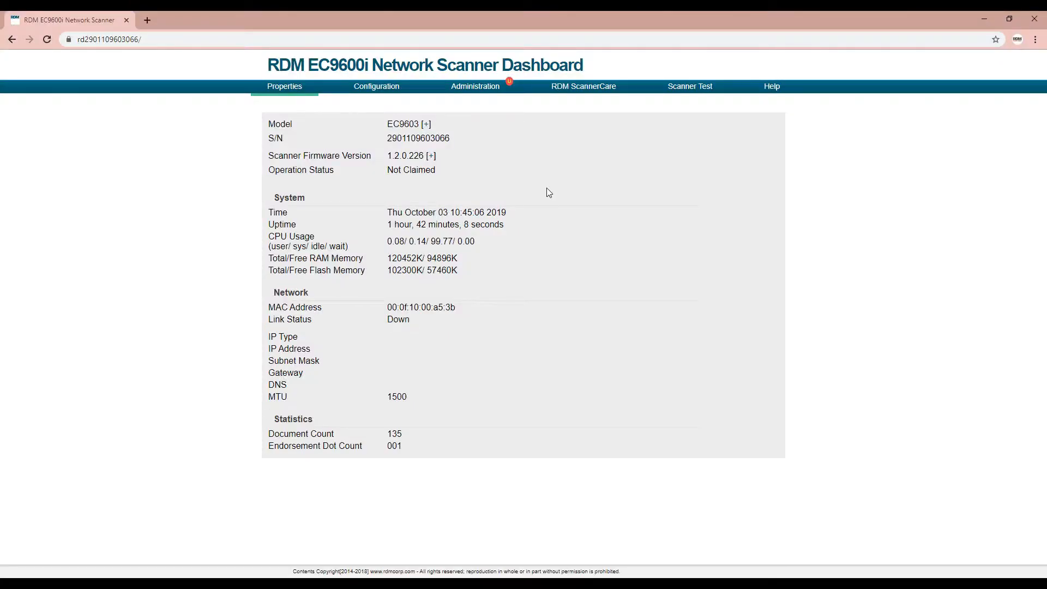
{"action": "mouse_move", "coordinate": [416, 158]}
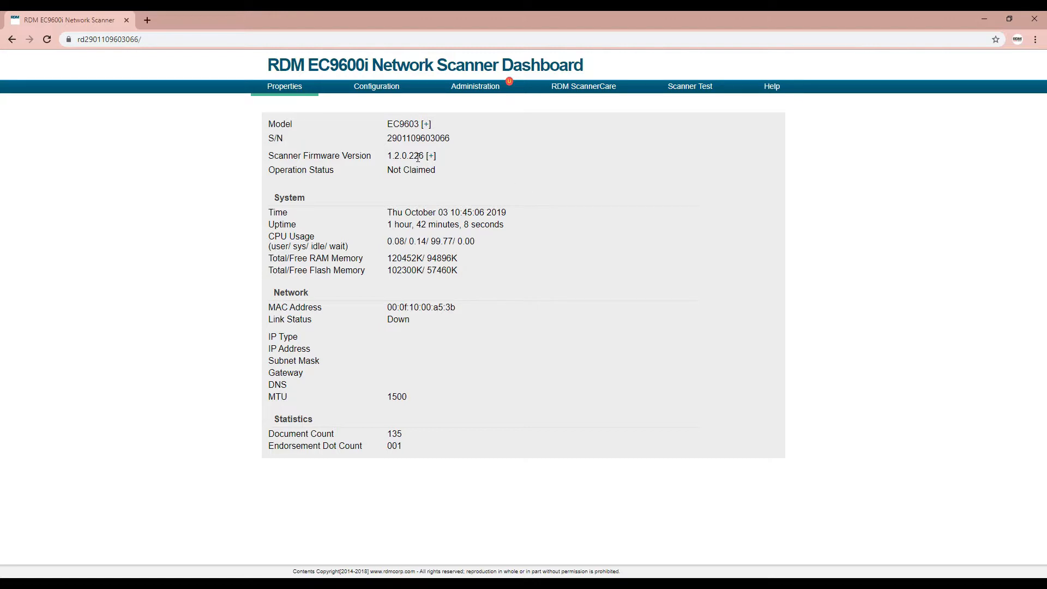
{"action": "mouse_move", "coordinate": [316, 221]}
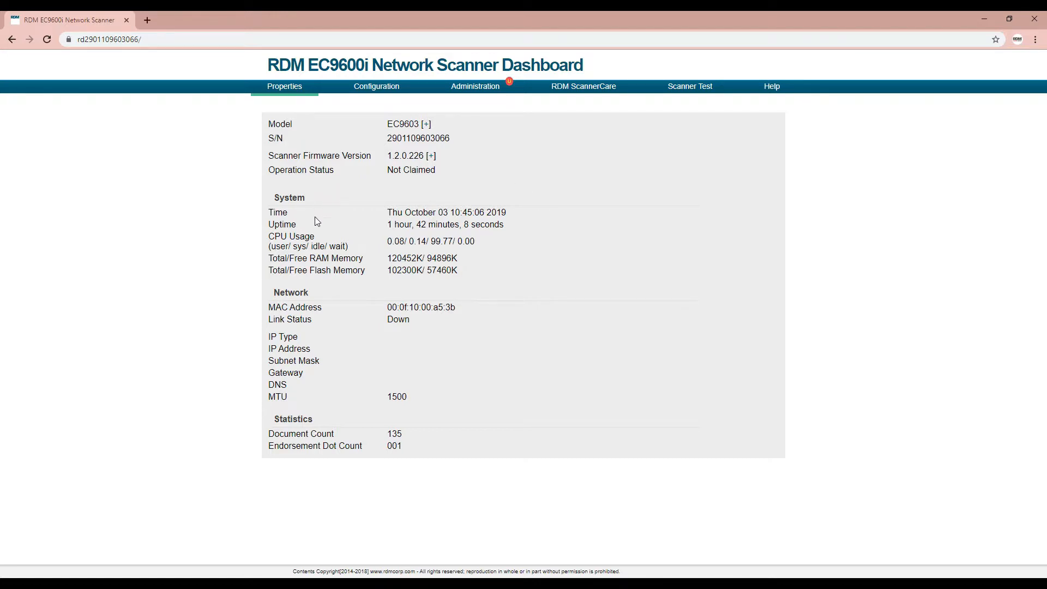
{"action": "mouse_move", "coordinate": [307, 319]}
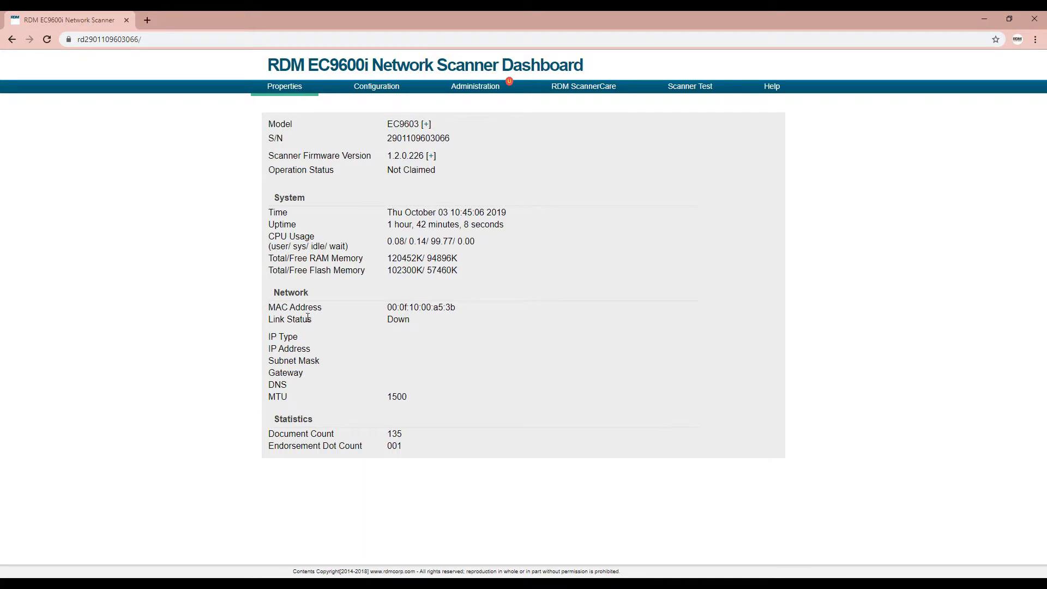
{"action": "mouse_move", "coordinate": [309, 399]}
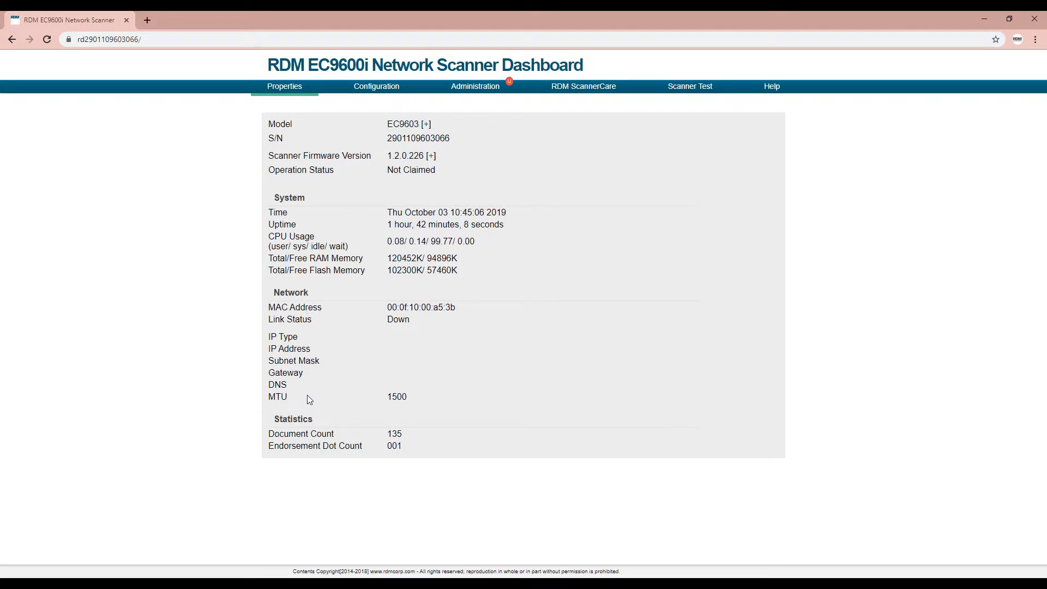
{"action": "mouse_move", "coordinate": [375, 320]}
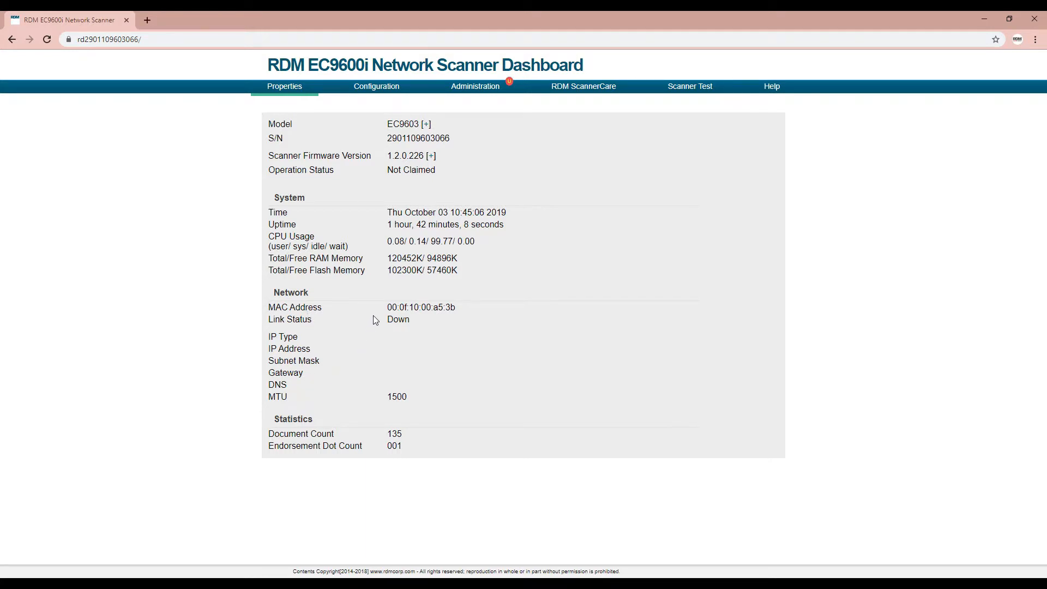
{"action": "mouse_move", "coordinate": [376, 90]}
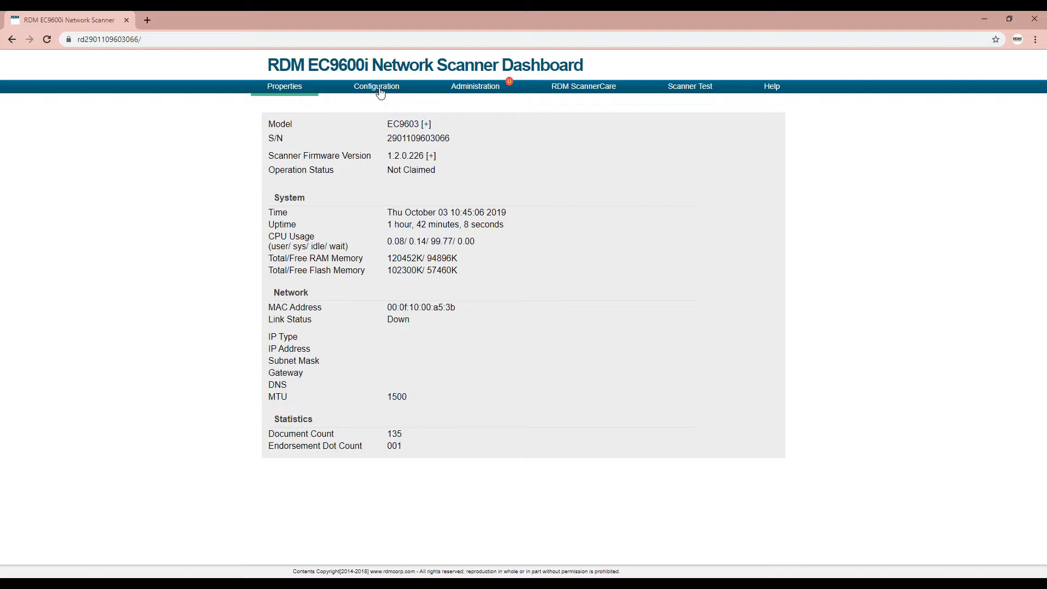
{"action": "mouse_move", "coordinate": [376, 86]}
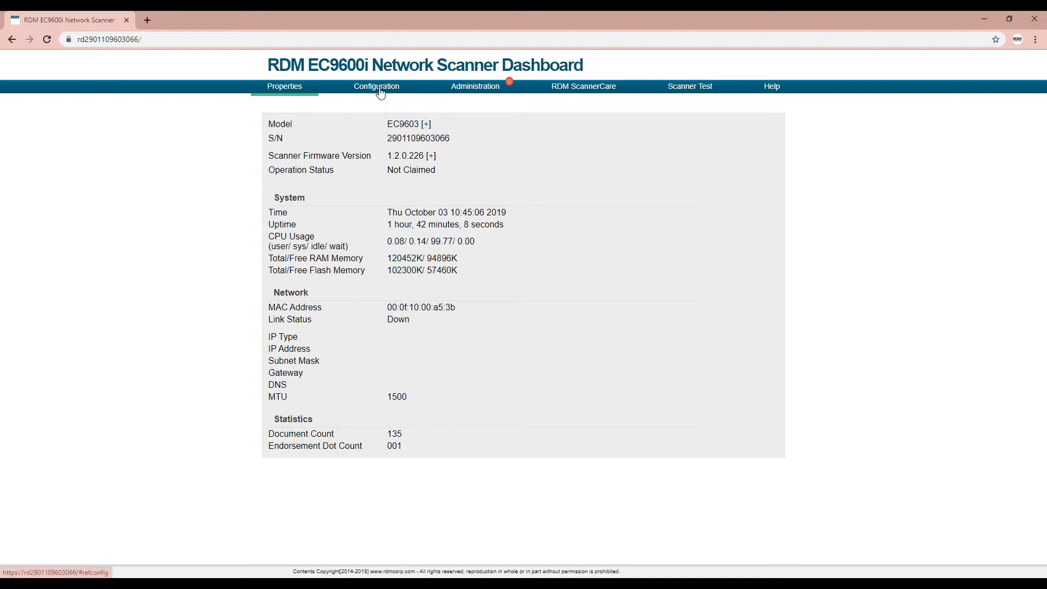
{"action": "left_click", "coordinate": [376, 86]}
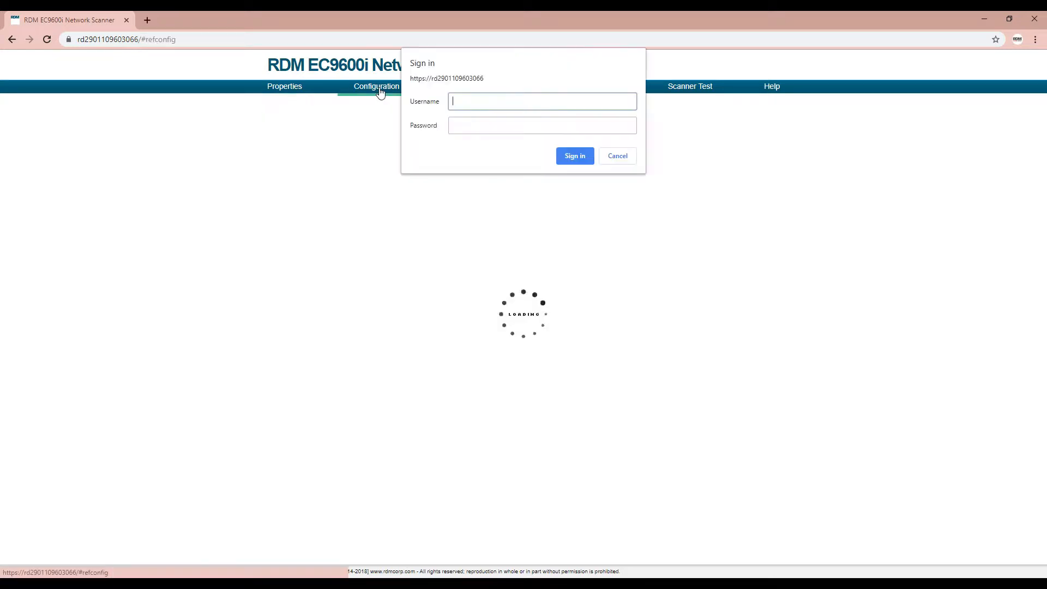
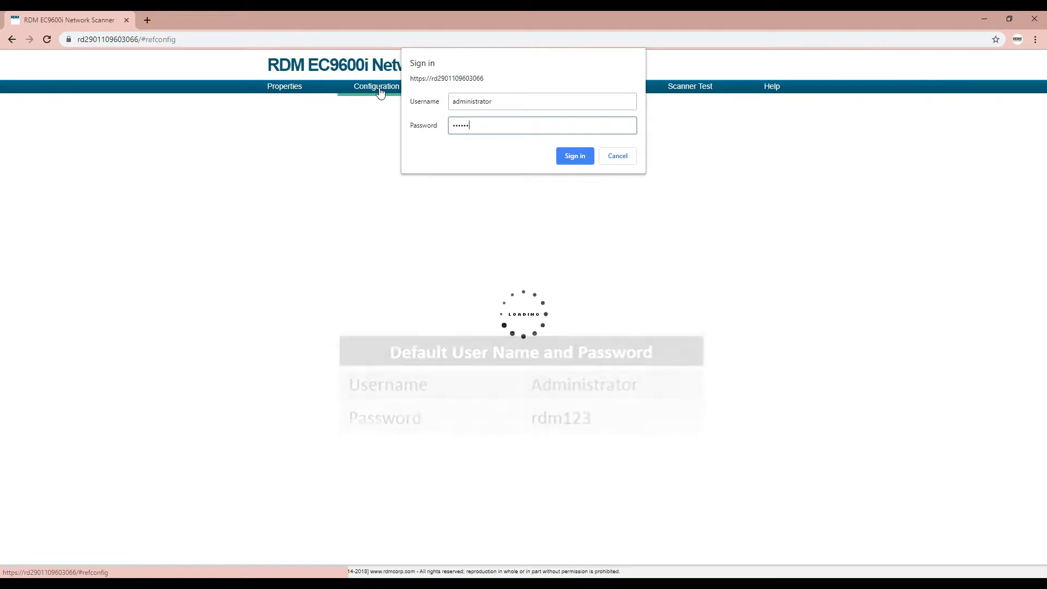
{"action": "left_click", "coordinate": [573, 156]}
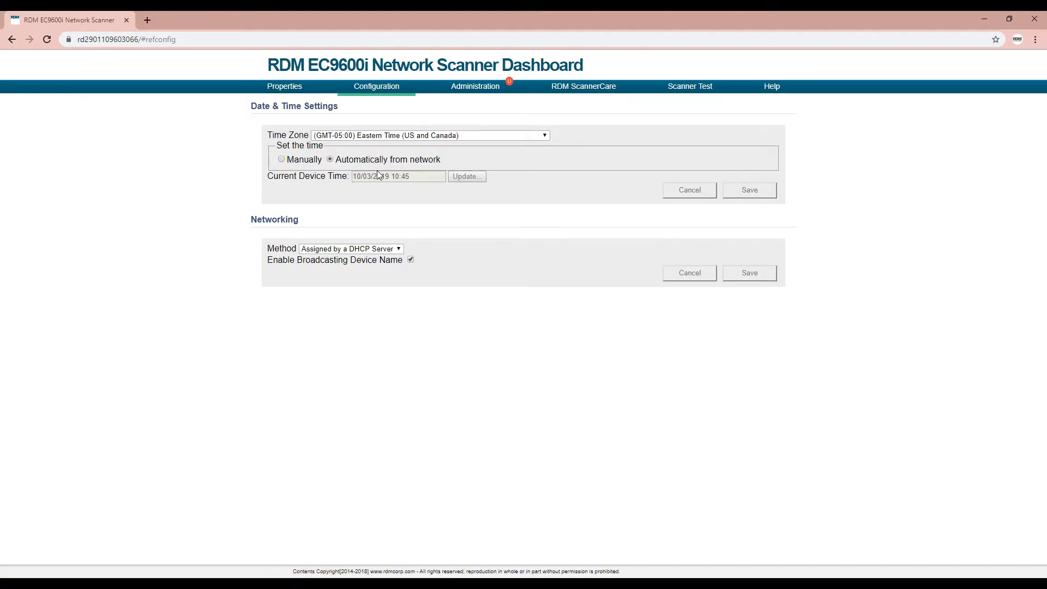
{"action": "mouse_move", "coordinate": [380, 280]}
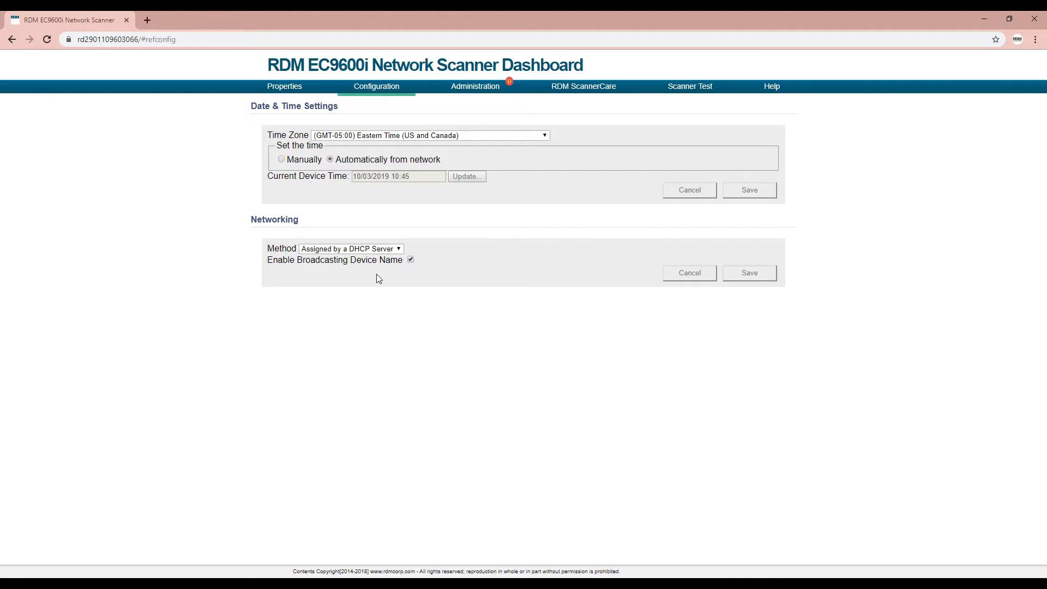
{"action": "mouse_move", "coordinate": [494, 186]}
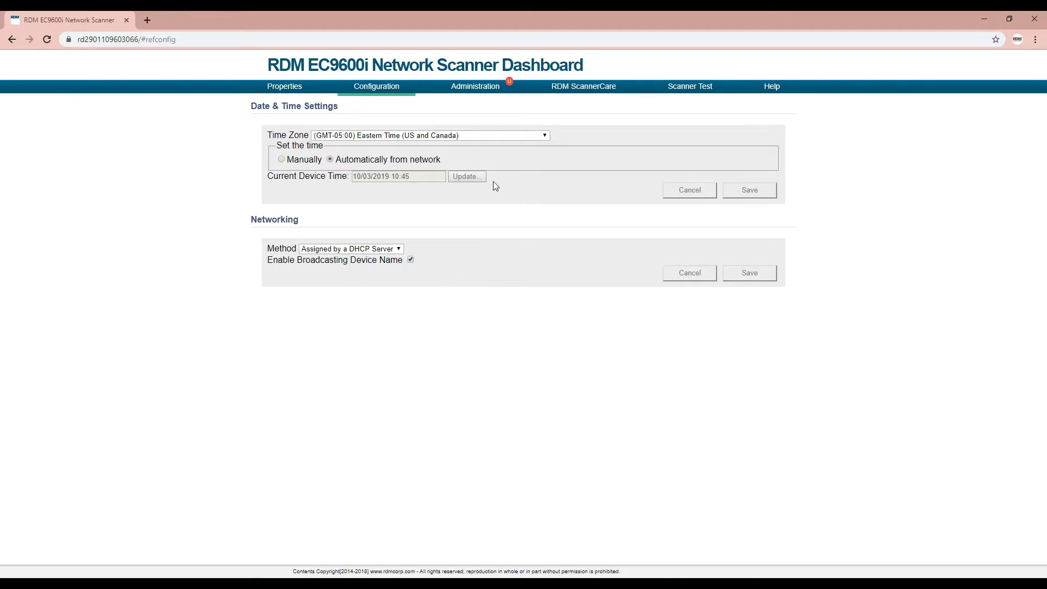
Step: Show the Administration page with firmware update 1.2.0.243 offered over installed 1.2.0.226
{"action": "left_click", "coordinate": [475, 86]}
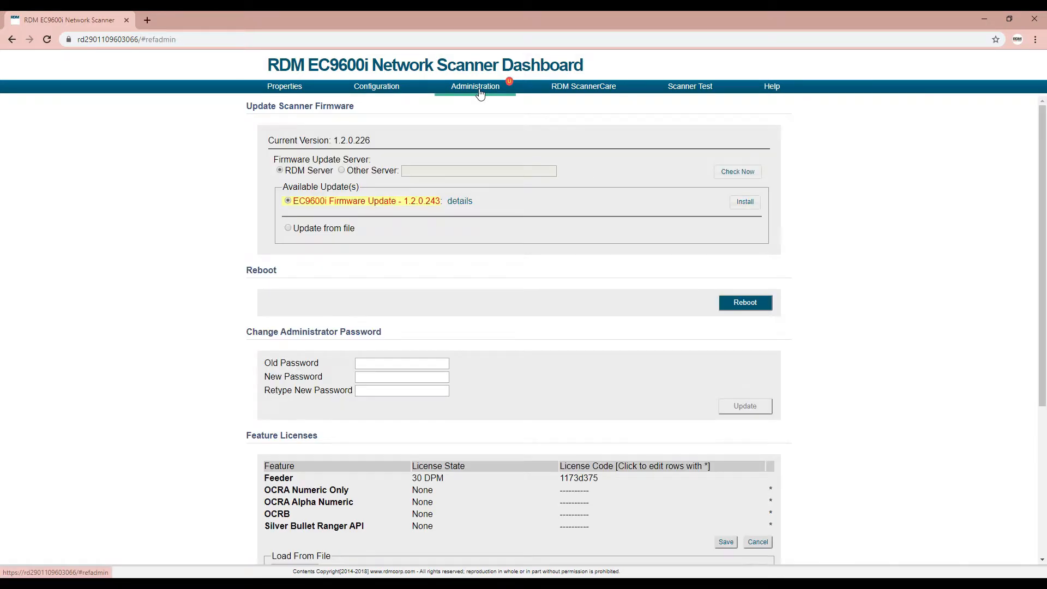
{"action": "mouse_move", "coordinate": [413, 212]}
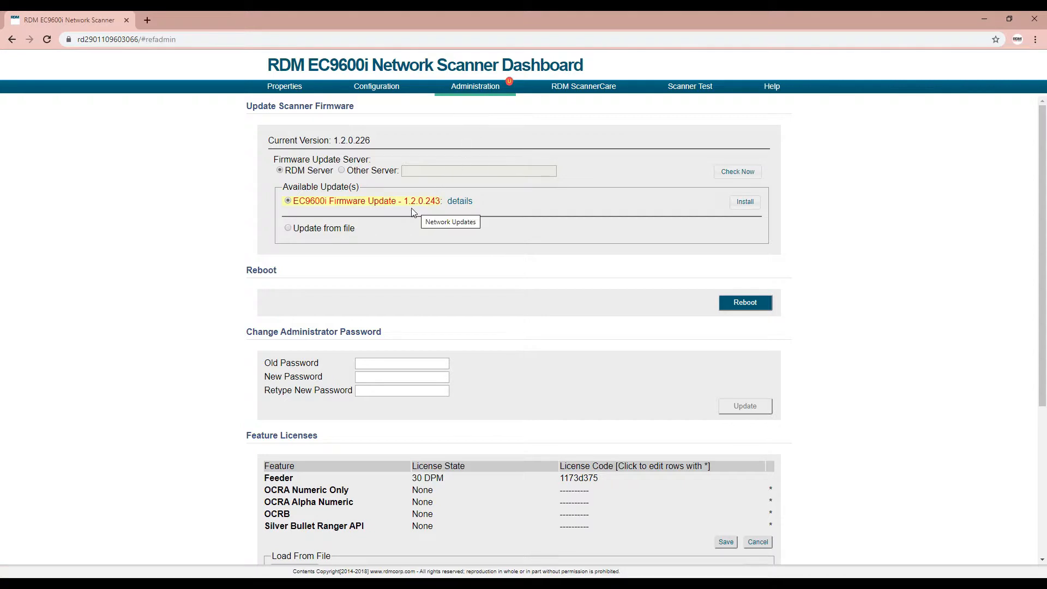
{"action": "mouse_move", "coordinate": [446, 309]}
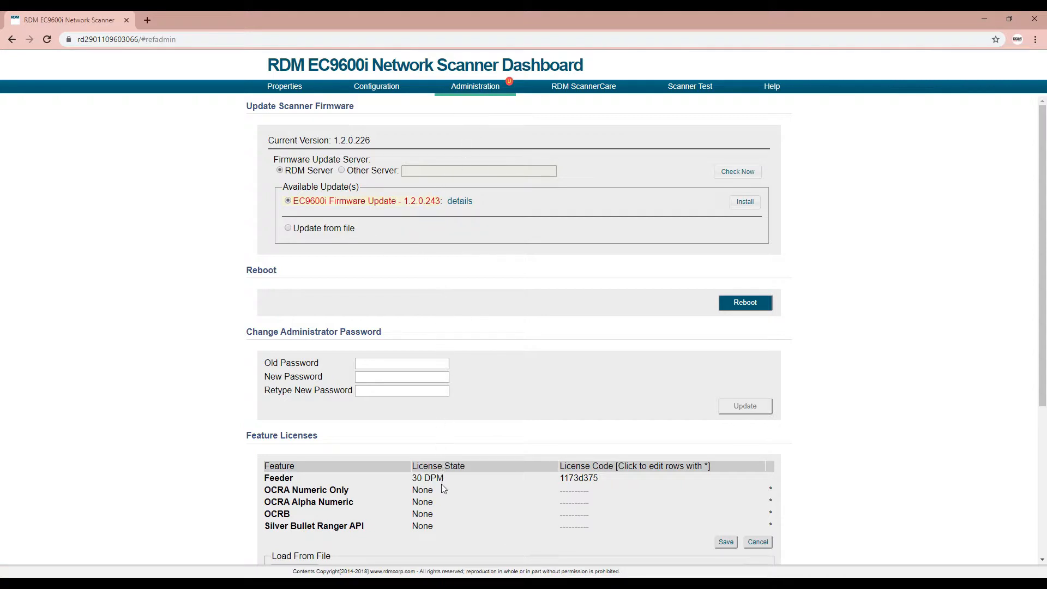
{"action": "mouse_move", "coordinate": [443, 441]}
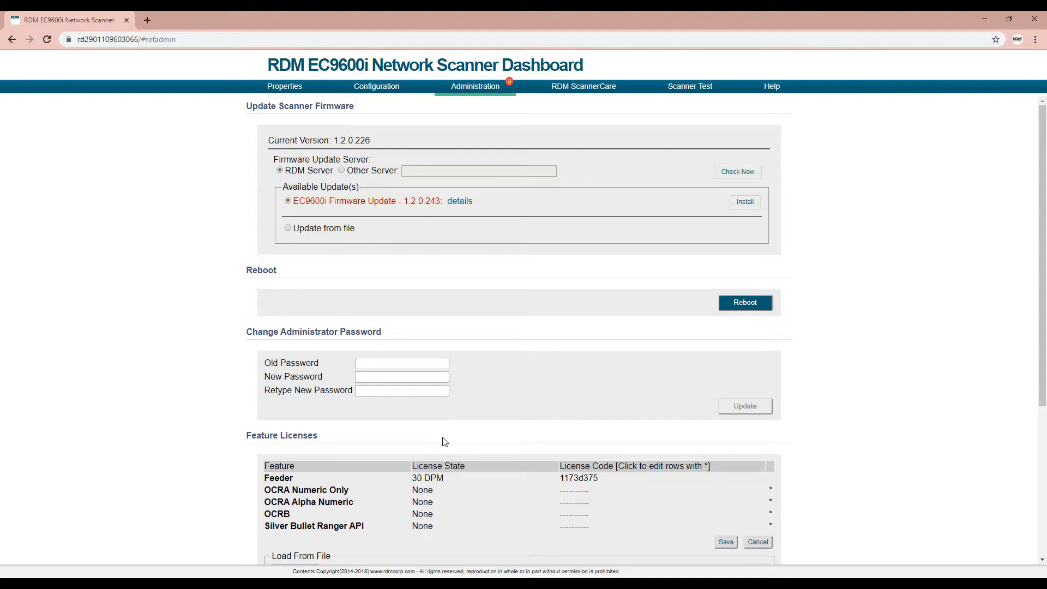
{"action": "mouse_move", "coordinate": [487, 309]}
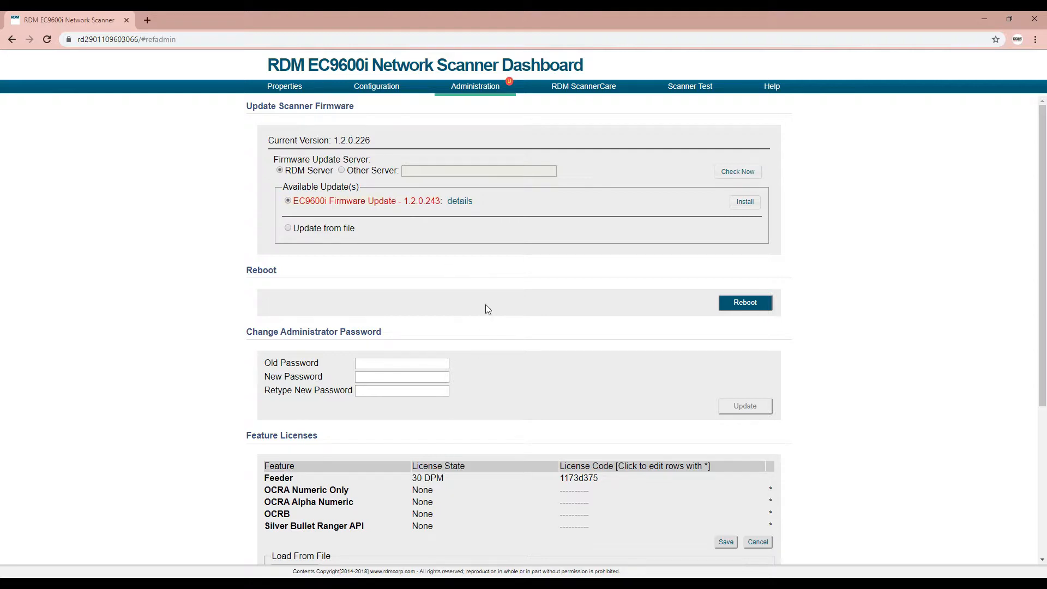
{"action": "mouse_move", "coordinate": [523, 85]}
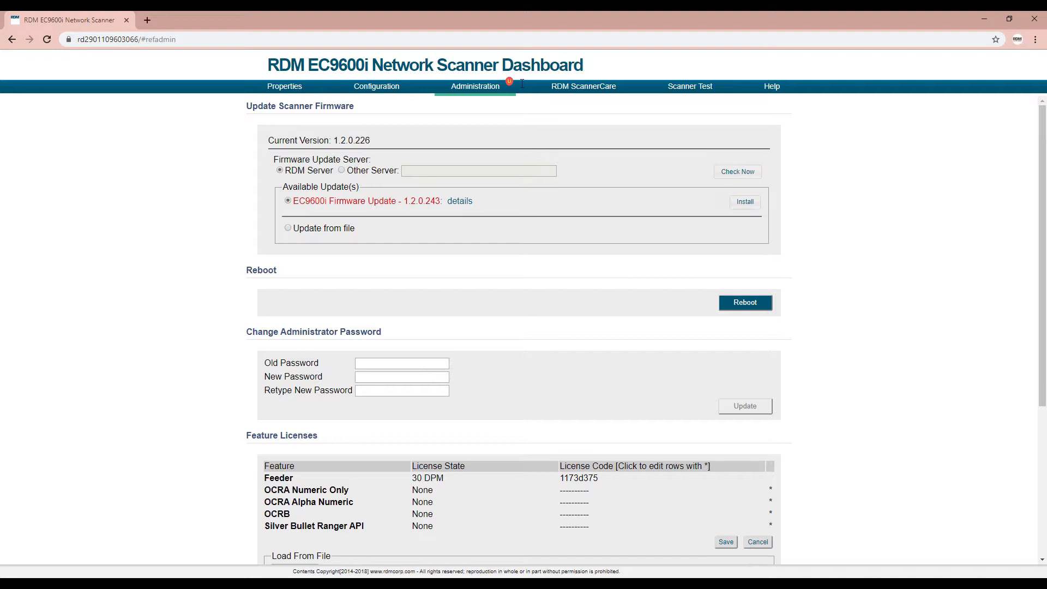
{"action": "mouse_move", "coordinate": [522, 86]}
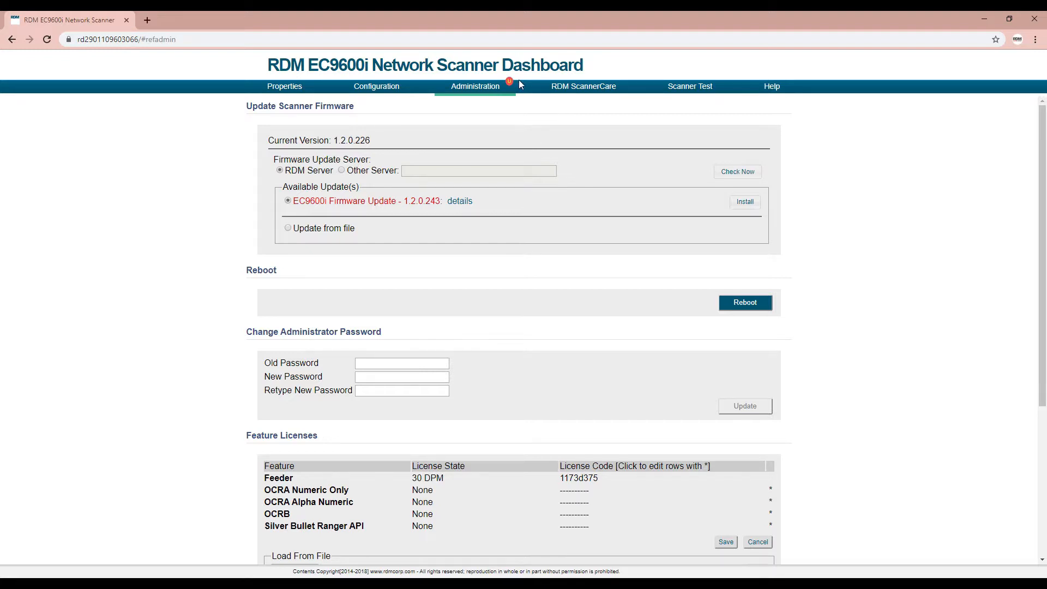
{"action": "mouse_move", "coordinate": [433, 203]}
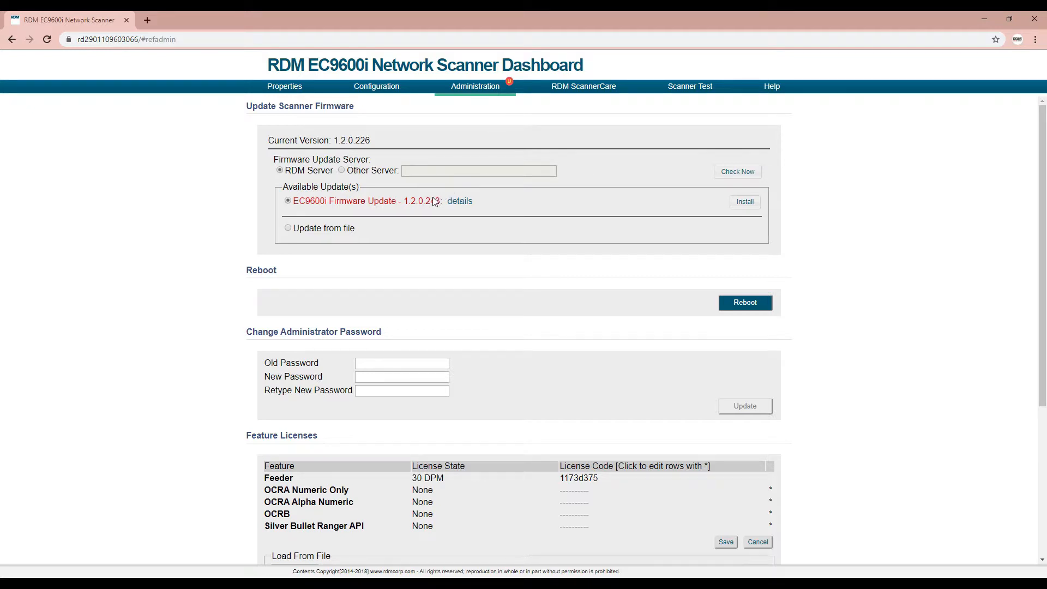
{"action": "mouse_move", "coordinate": [744, 207]}
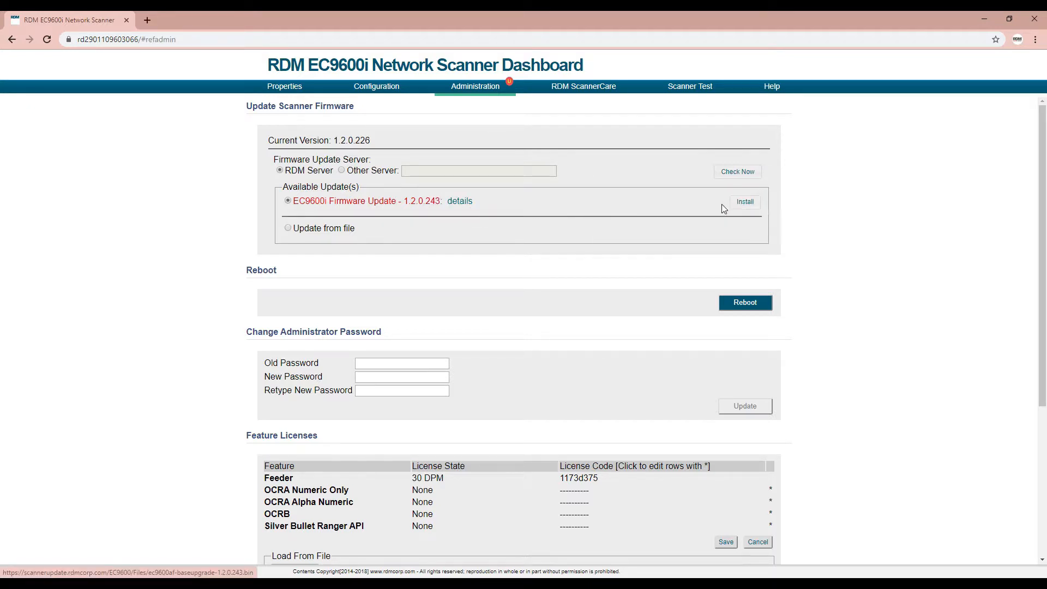
{"action": "mouse_move", "coordinate": [582, 90]}
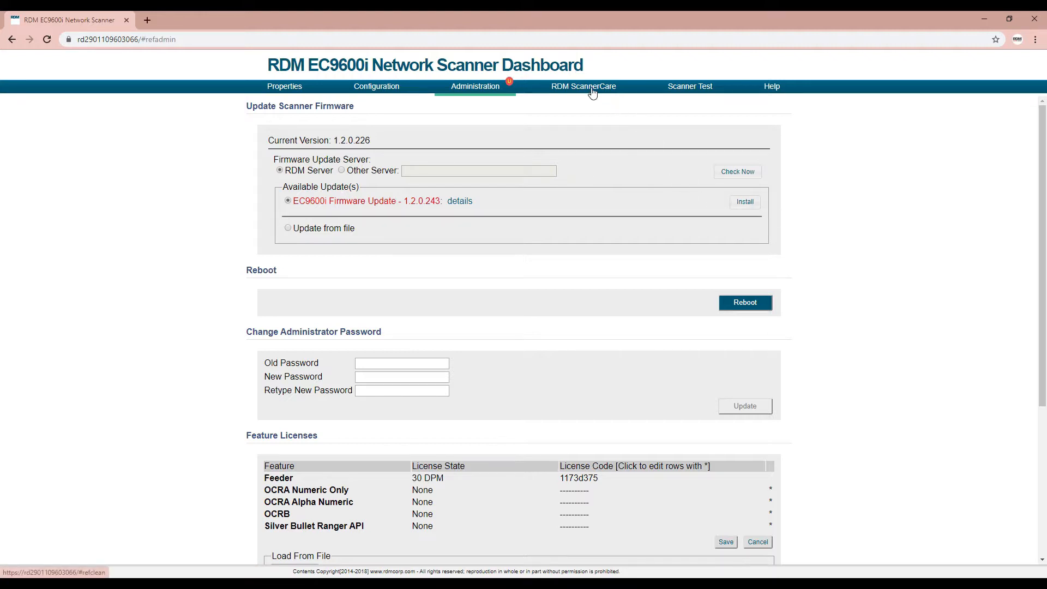
Step: Show the ScannerCare cleaning summary: paper path 3 times, exterior once, last 2019/10/07
{"action": "left_click", "coordinate": [583, 86]}
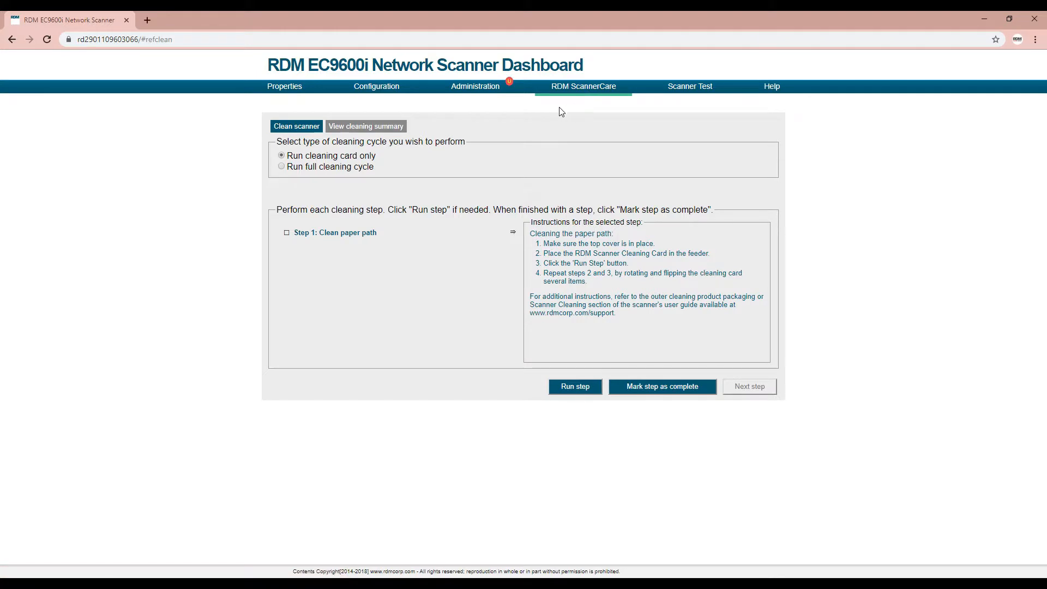
{"action": "mouse_move", "coordinate": [448, 169]}
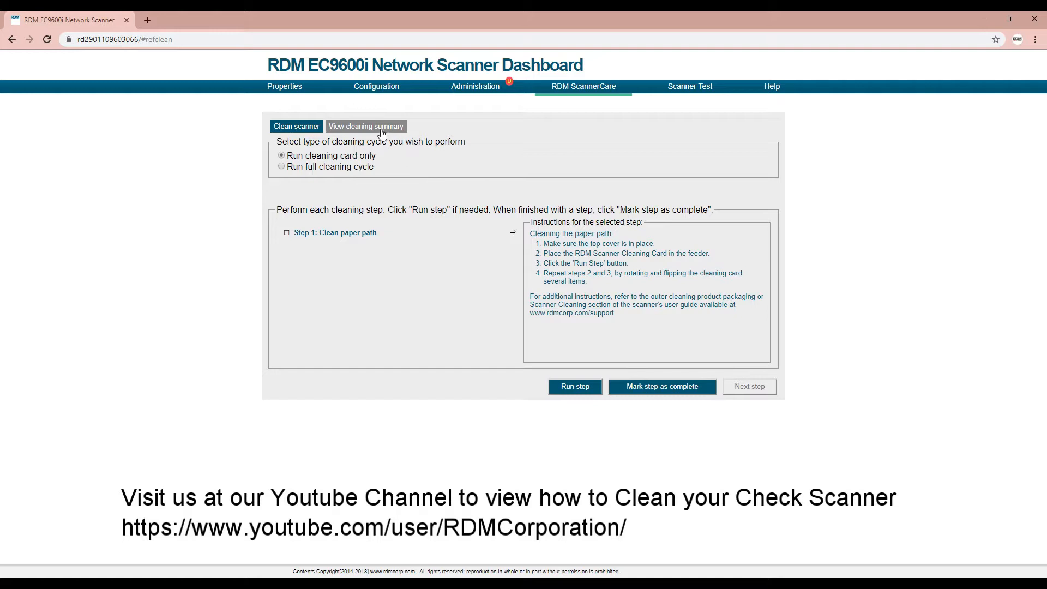
{"action": "left_click", "coordinate": [365, 126]}
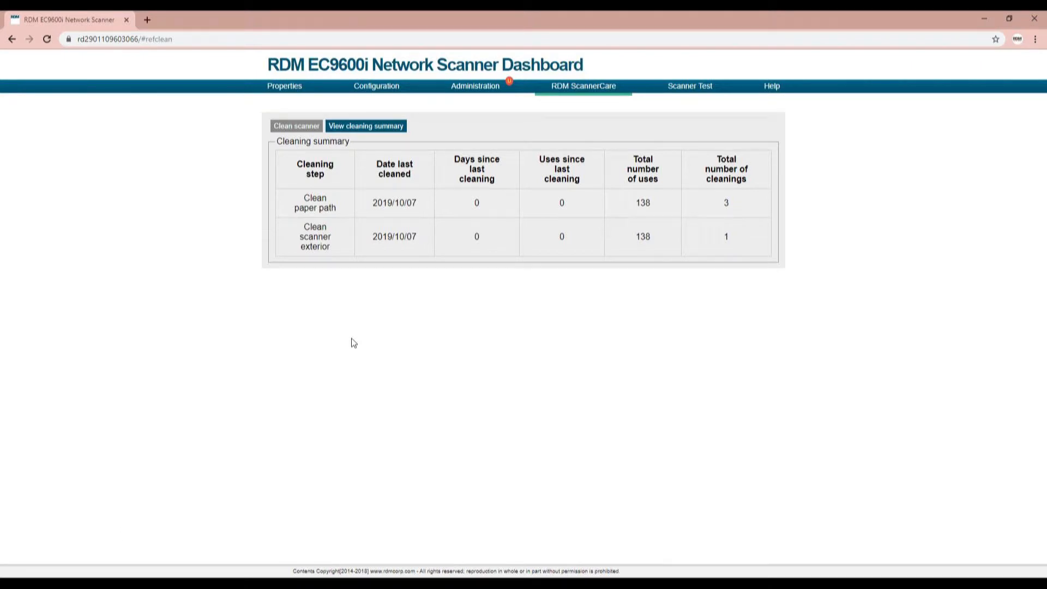
Step: Run a single-document test scan, review the cheque's rear image, and close the results
{"action": "left_click", "coordinate": [690, 85]}
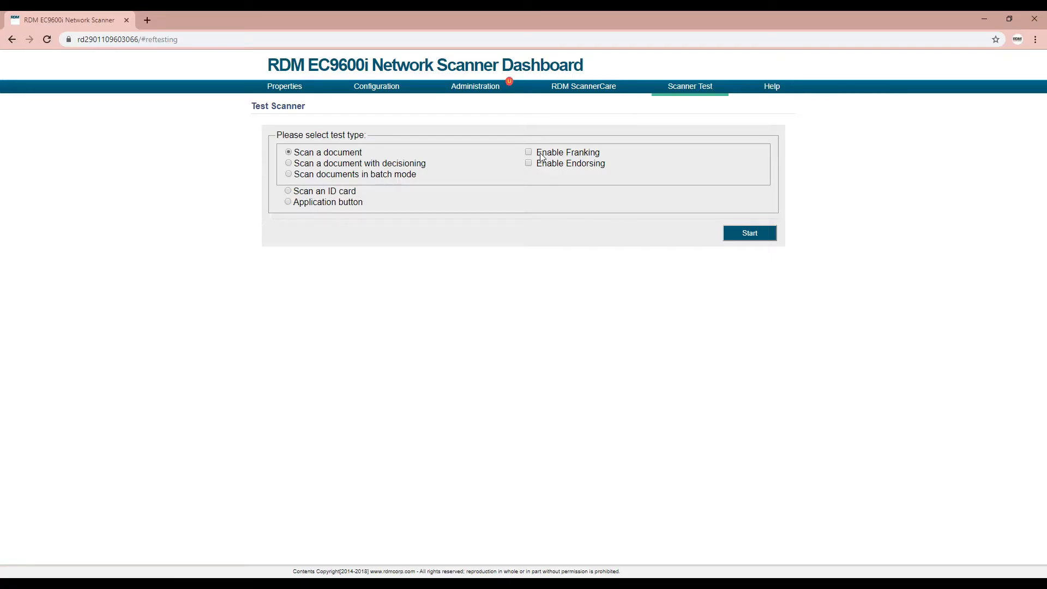
{"action": "mouse_move", "coordinate": [444, 206]}
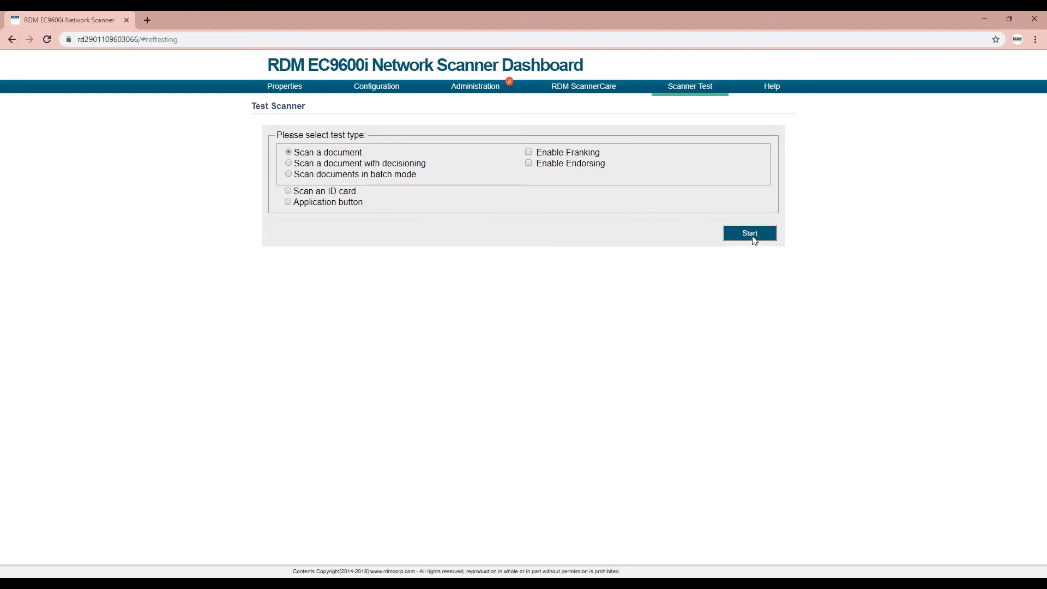
{"action": "left_click", "coordinate": [749, 232]}
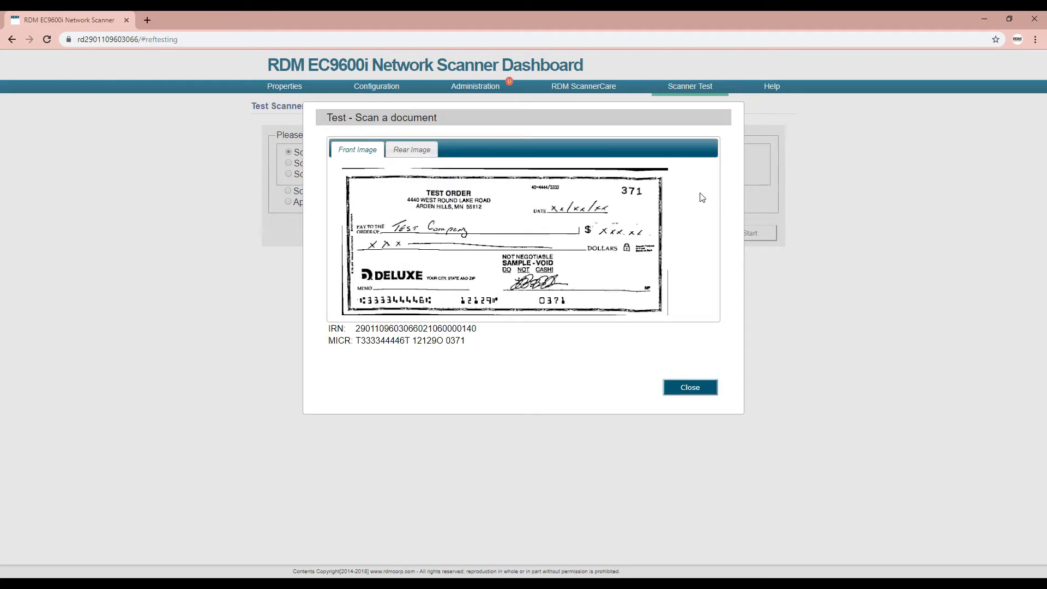
{"action": "mouse_move", "coordinate": [411, 149]}
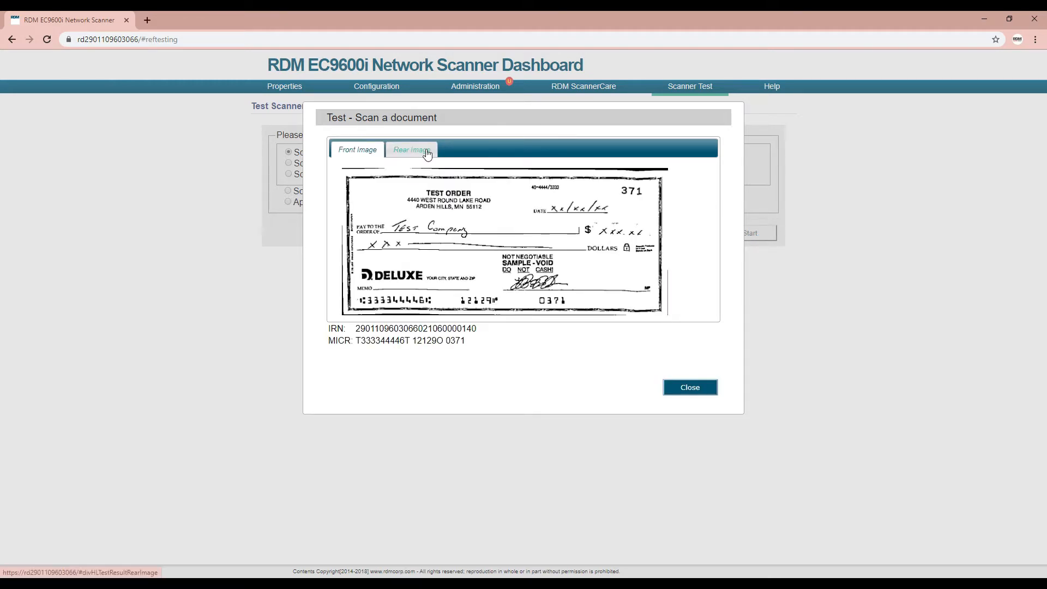
{"action": "left_click", "coordinate": [411, 148]}
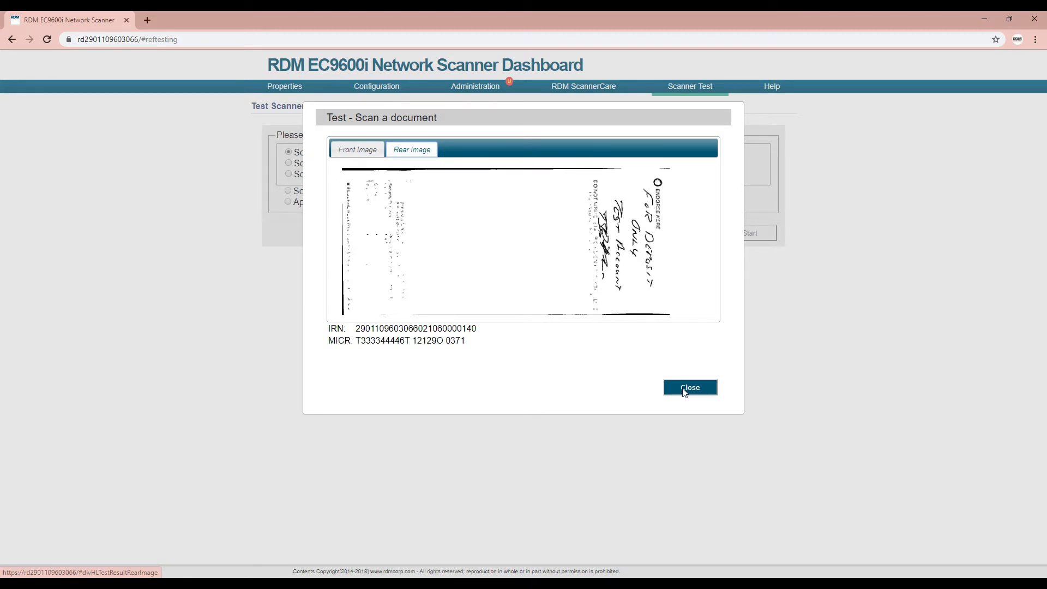
{"action": "left_click", "coordinate": [689, 388]}
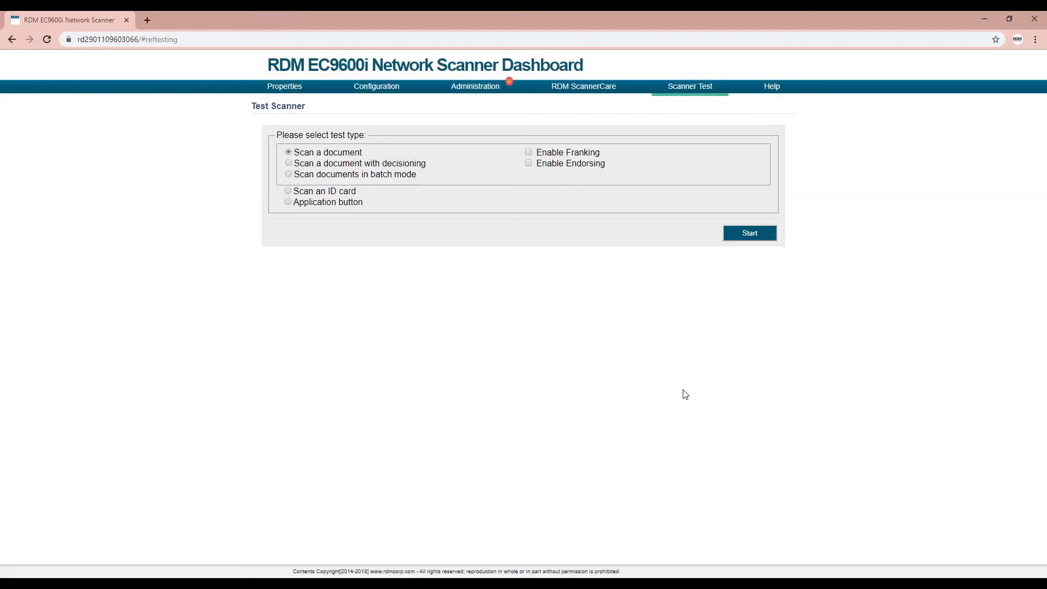
{"action": "mouse_move", "coordinate": [726, 134]}
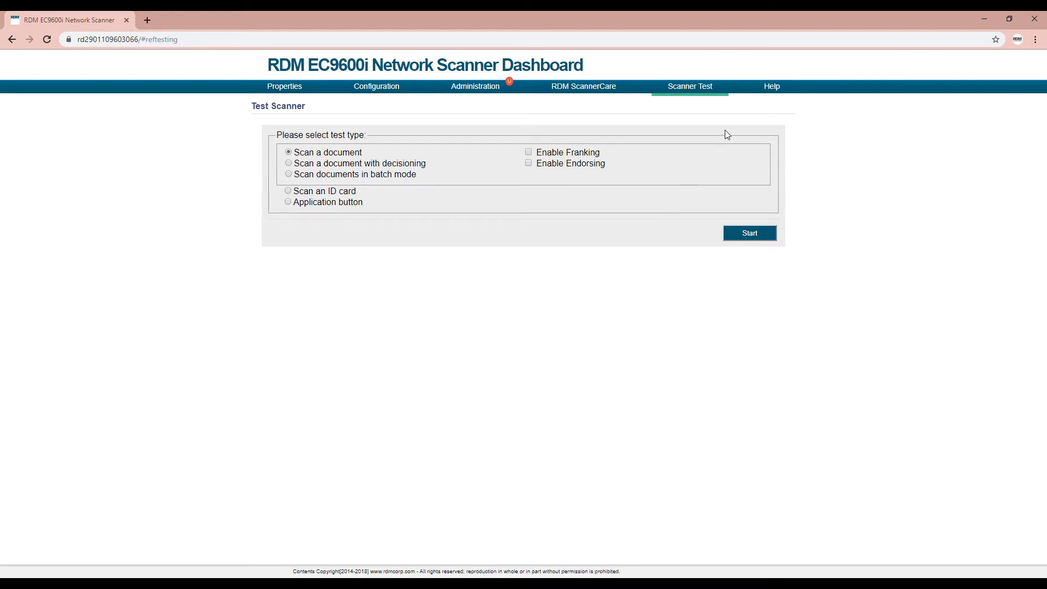
Step: Read through the Help page's descriptions of each dashboard page down to the Diagnostic section
{"action": "left_click", "coordinate": [772, 86]}
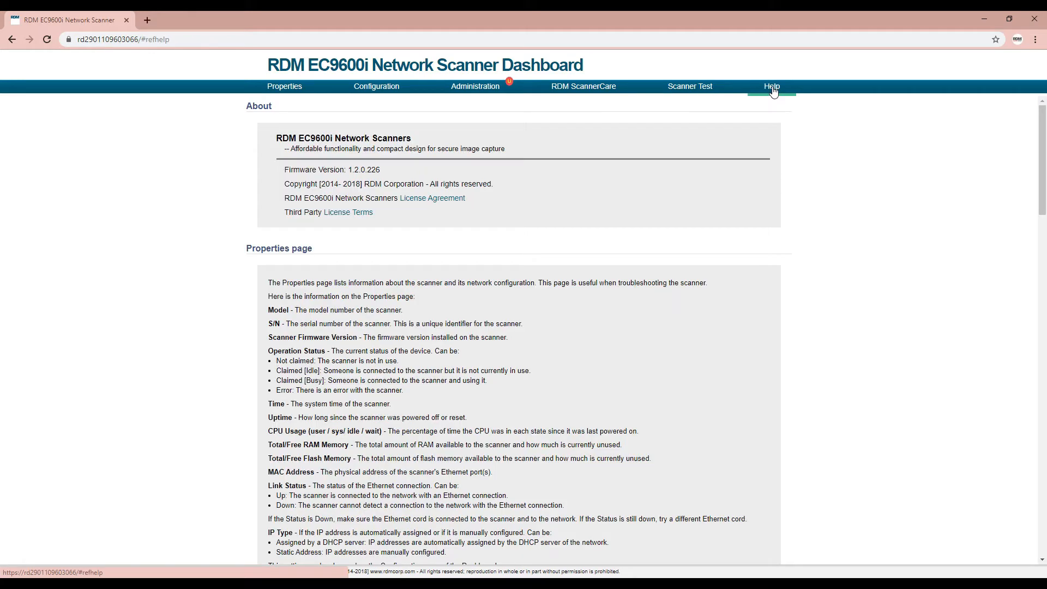
{"action": "mouse_move", "coordinate": [890, 149]}
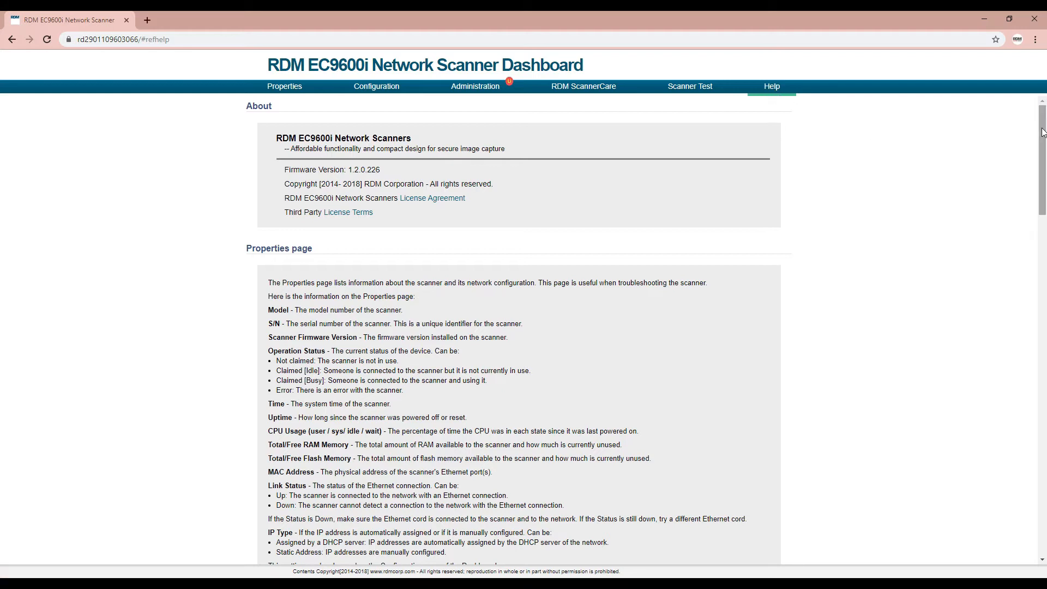
{"action": "scroll", "scroll_direction": "down", "scroll_amount": 3}
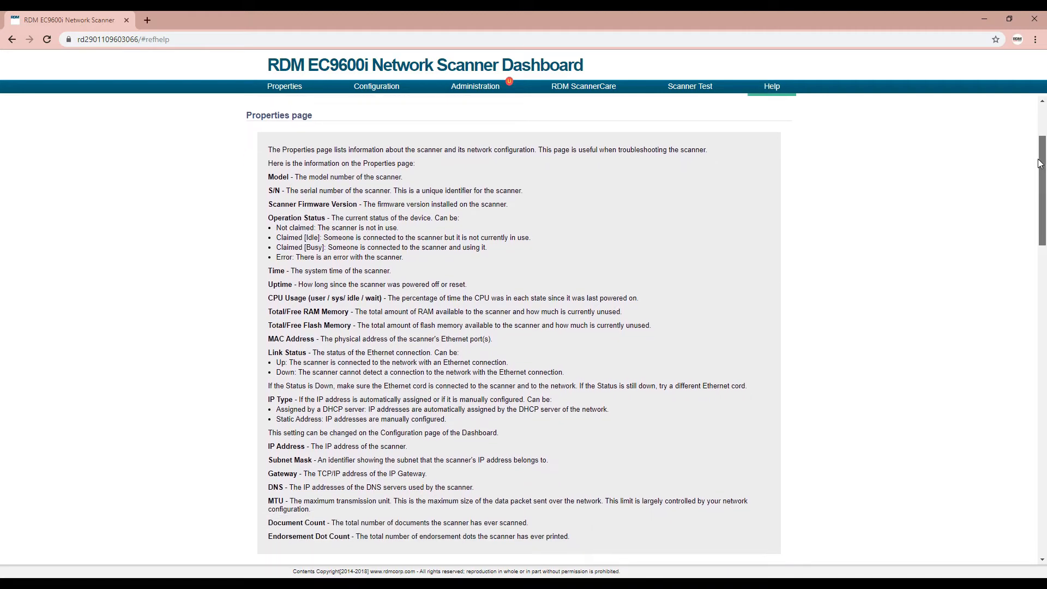
{"action": "scroll", "scroll_direction": "down", "scroll_amount": 3}
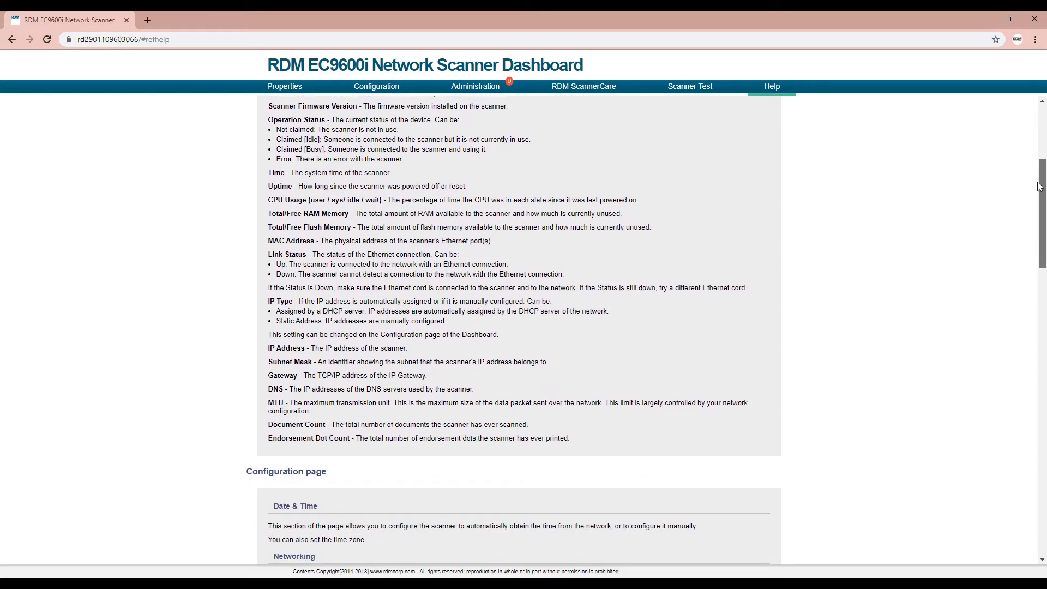
{"action": "scroll", "scroll_direction": "down", "scroll_amount": 3}
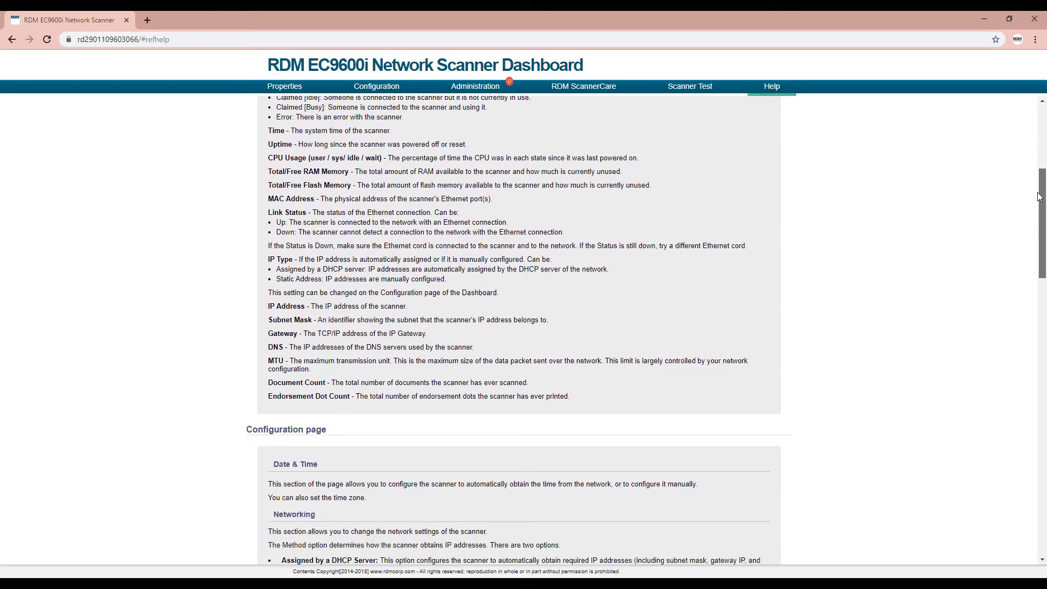
{"action": "scroll", "scroll_direction": "down", "scroll_amount": 3}
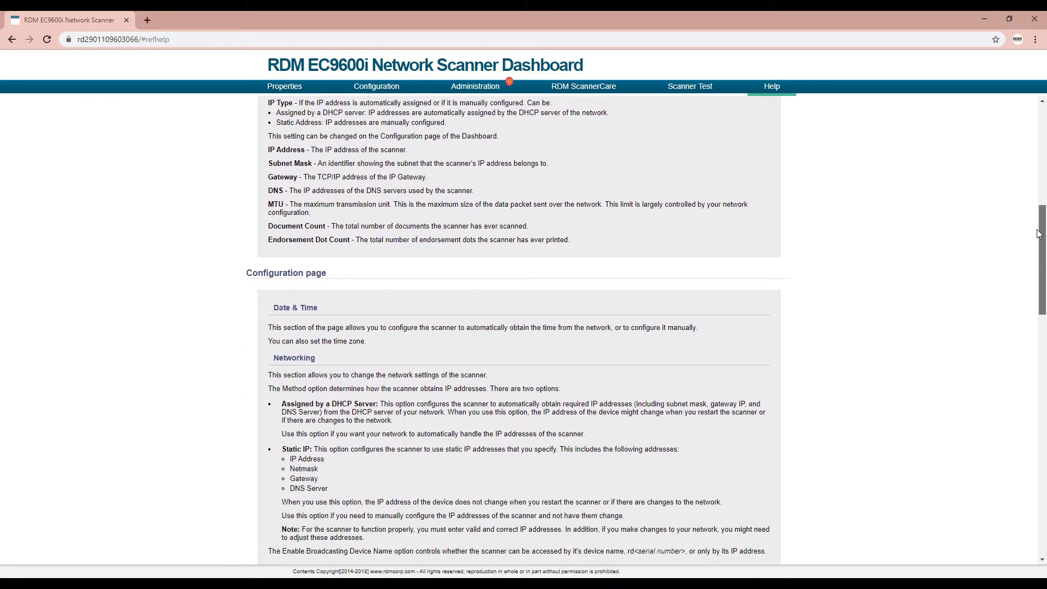
{"action": "scroll", "scroll_direction": "down", "scroll_amount": 3}
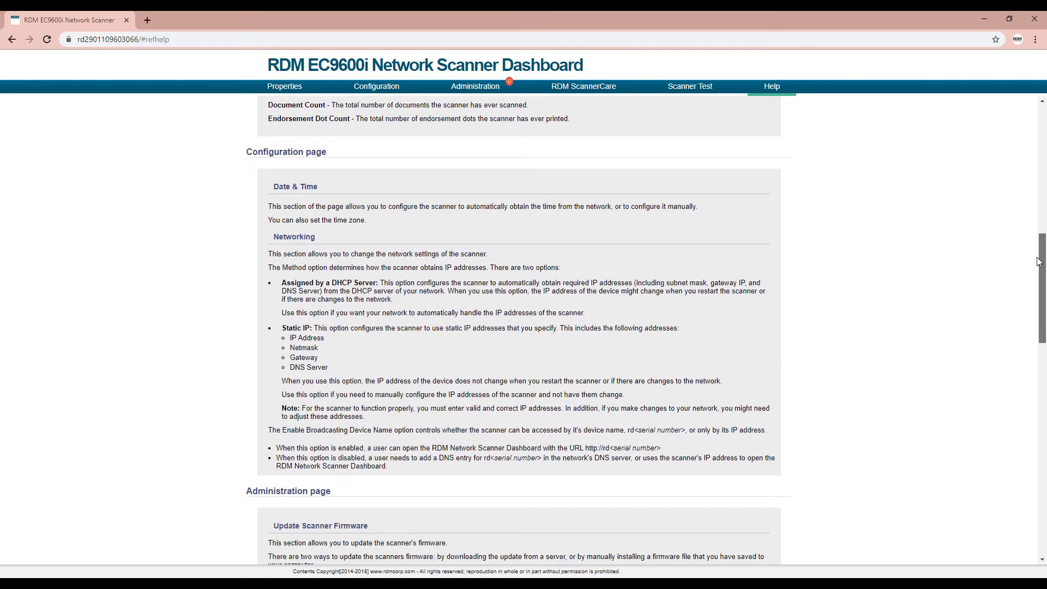
{"action": "scroll", "scroll_direction": "down", "scroll_amount": 3}
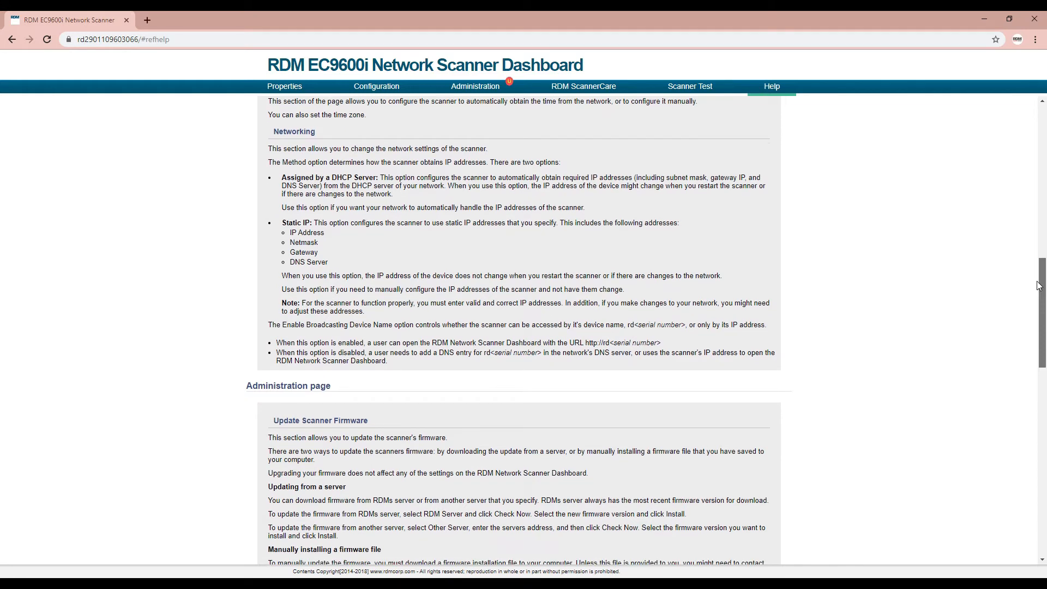
{"action": "scroll", "scroll_direction": "down", "scroll_amount": 3}
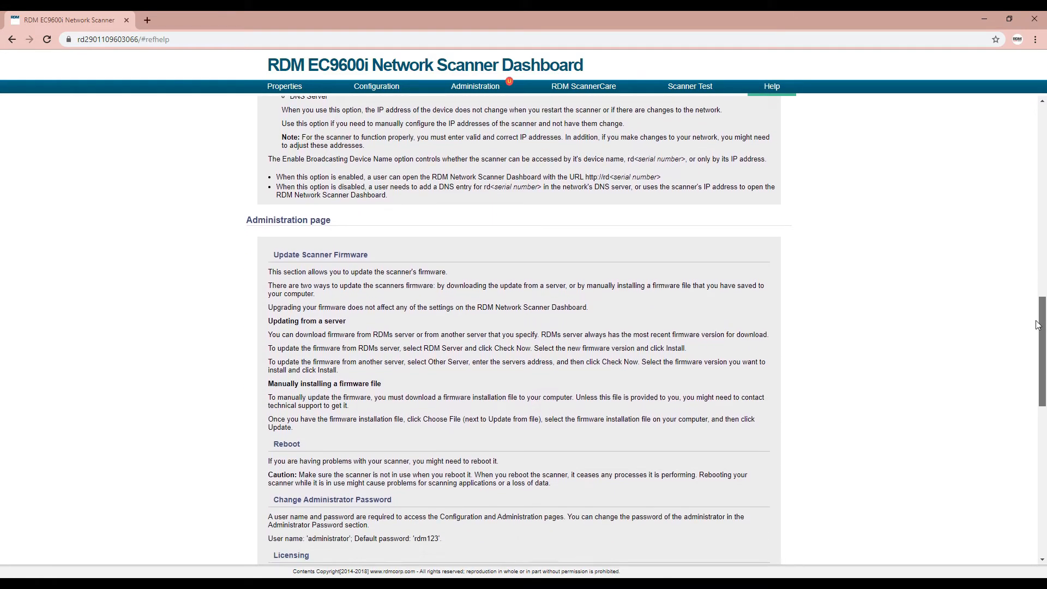
{"action": "scroll", "scroll_direction": "down", "scroll_amount": 3}
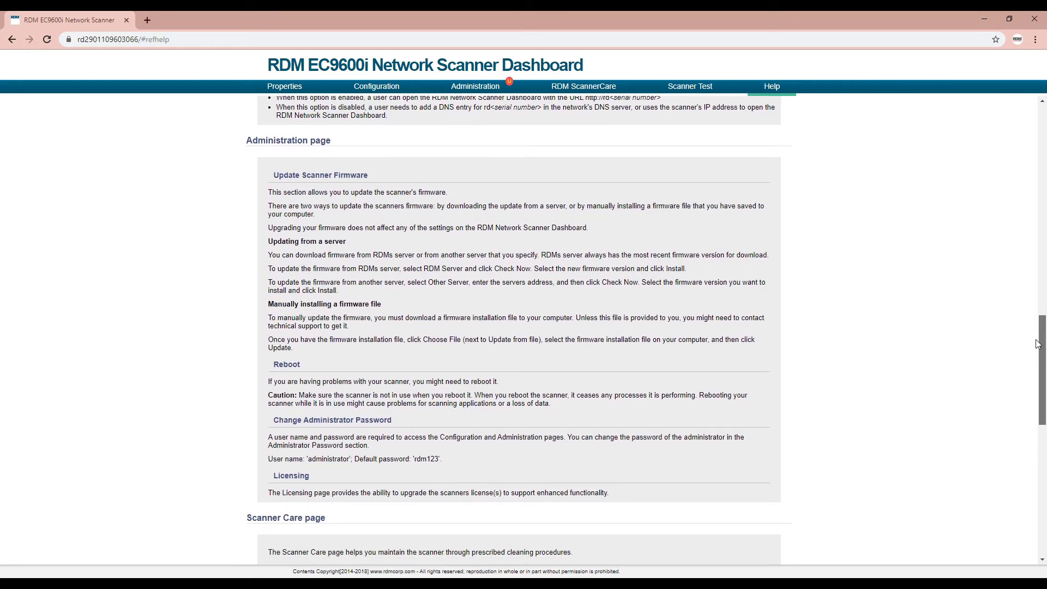
{"action": "scroll", "scroll_direction": "down", "scroll_amount": 3}
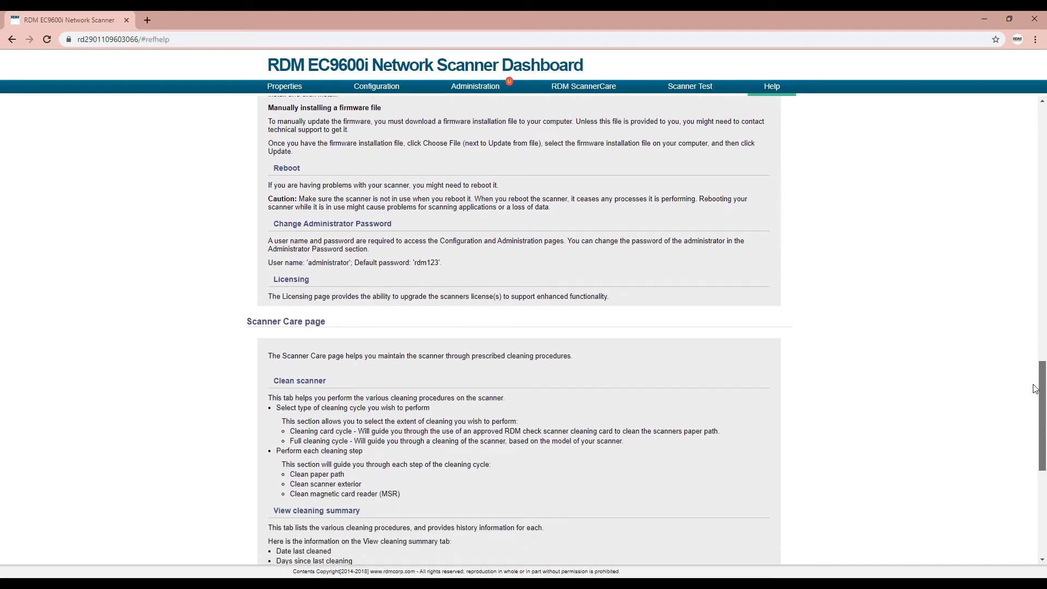
{"action": "scroll", "scroll_direction": "down", "scroll_amount": 3}
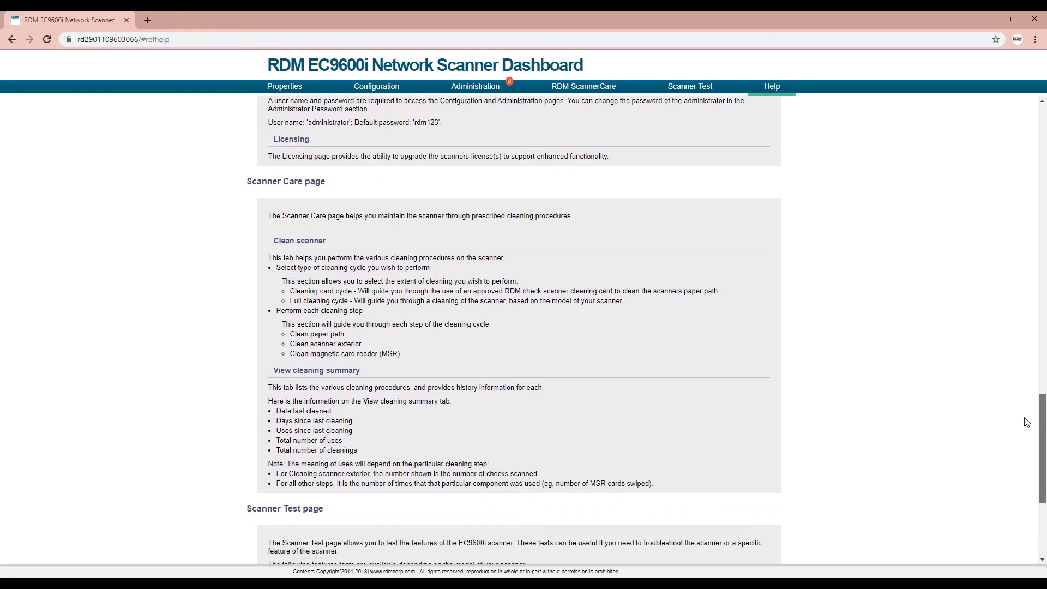
{"action": "scroll", "scroll_direction": "down", "scroll_amount": 3}
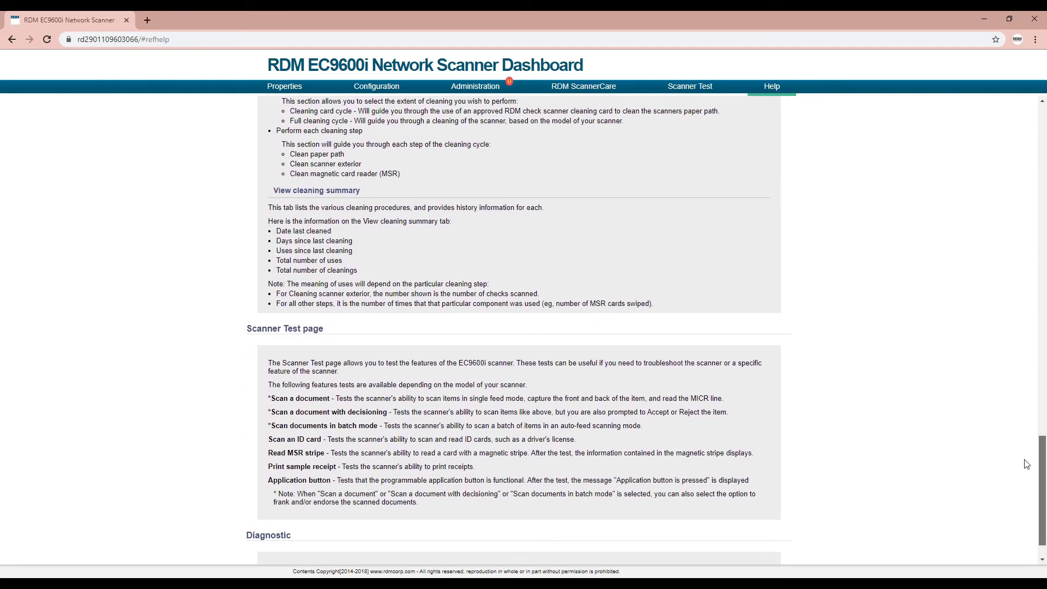
{"action": "scroll", "scroll_direction": "down", "scroll_amount": 3}
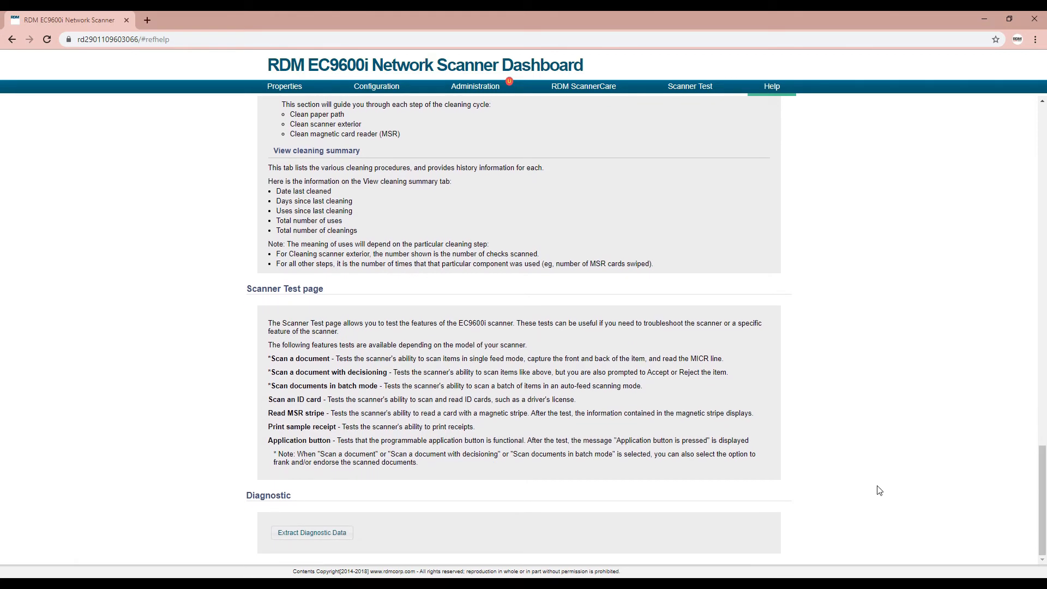
{"action": "mouse_move", "coordinate": [290, 505]}
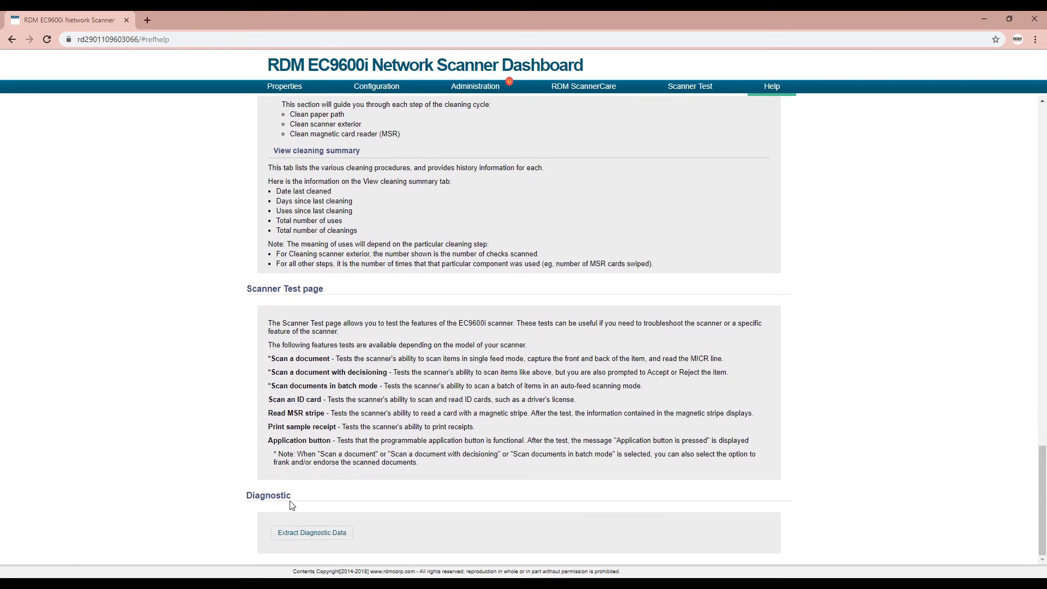